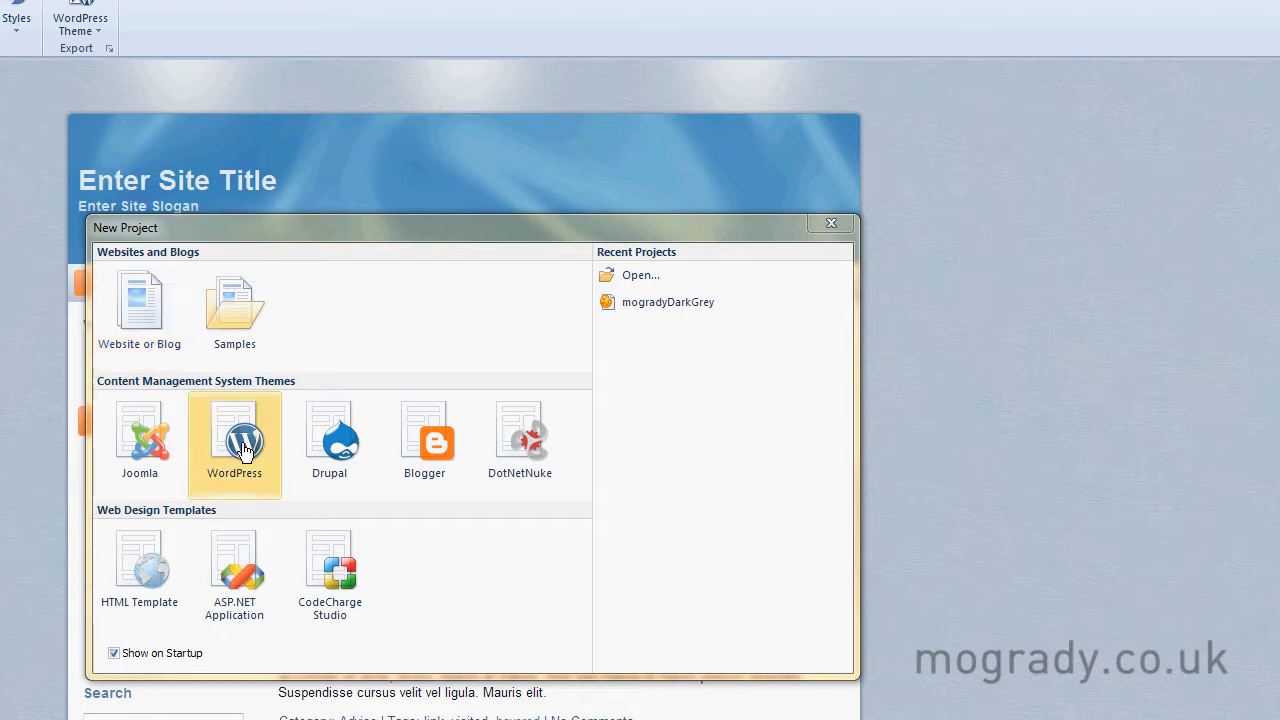
Step: Create a new WordPress theme project from the New Project dialog
double_click(234, 440)
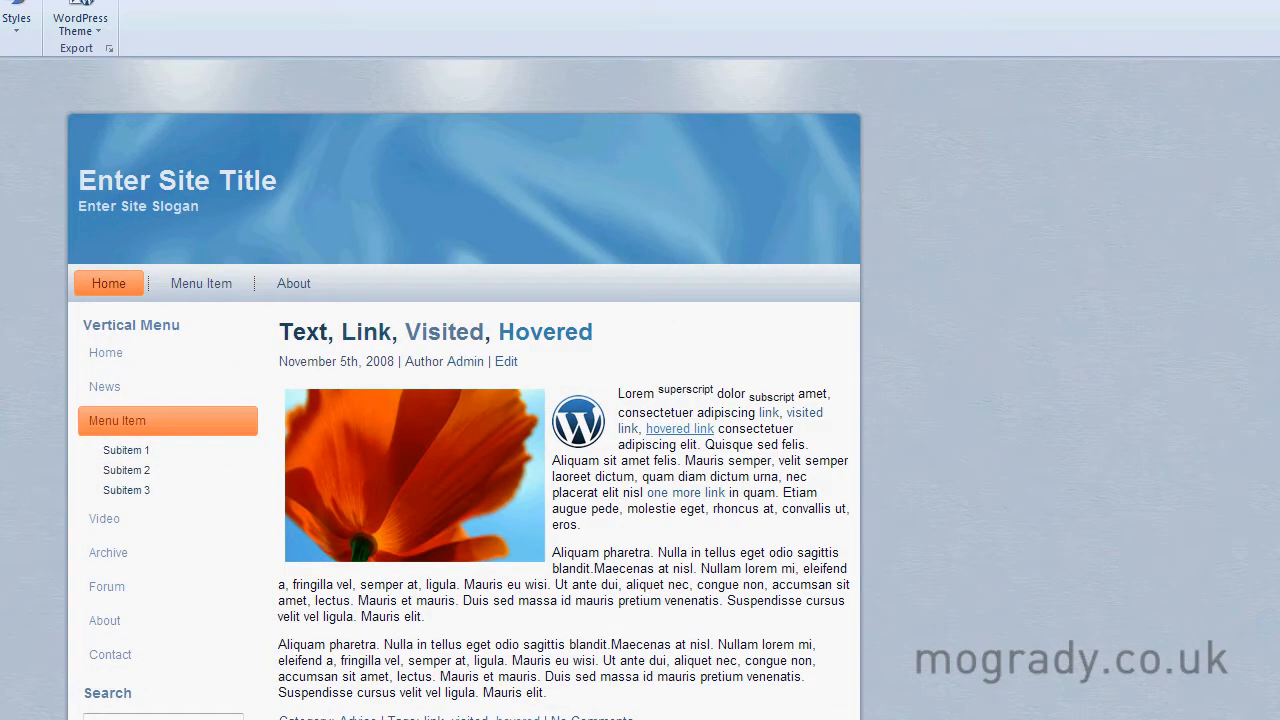
left_click(912, 11)
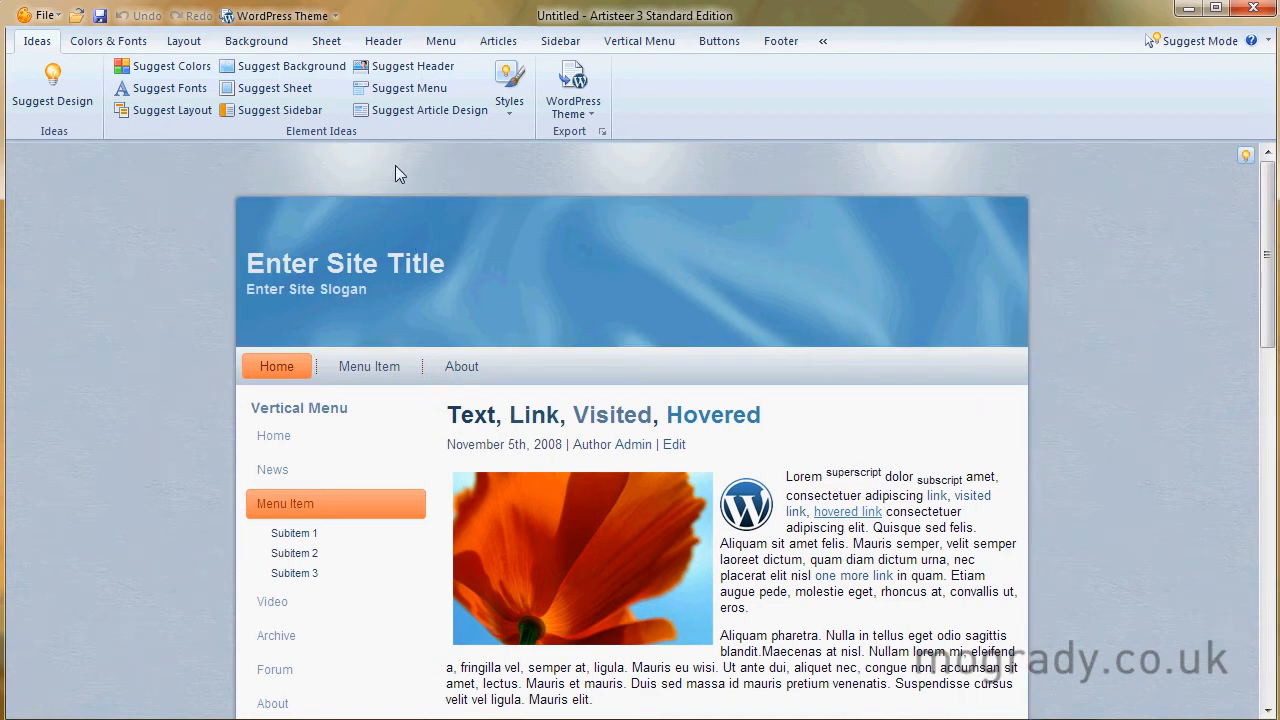
mouse_move(238, 224)
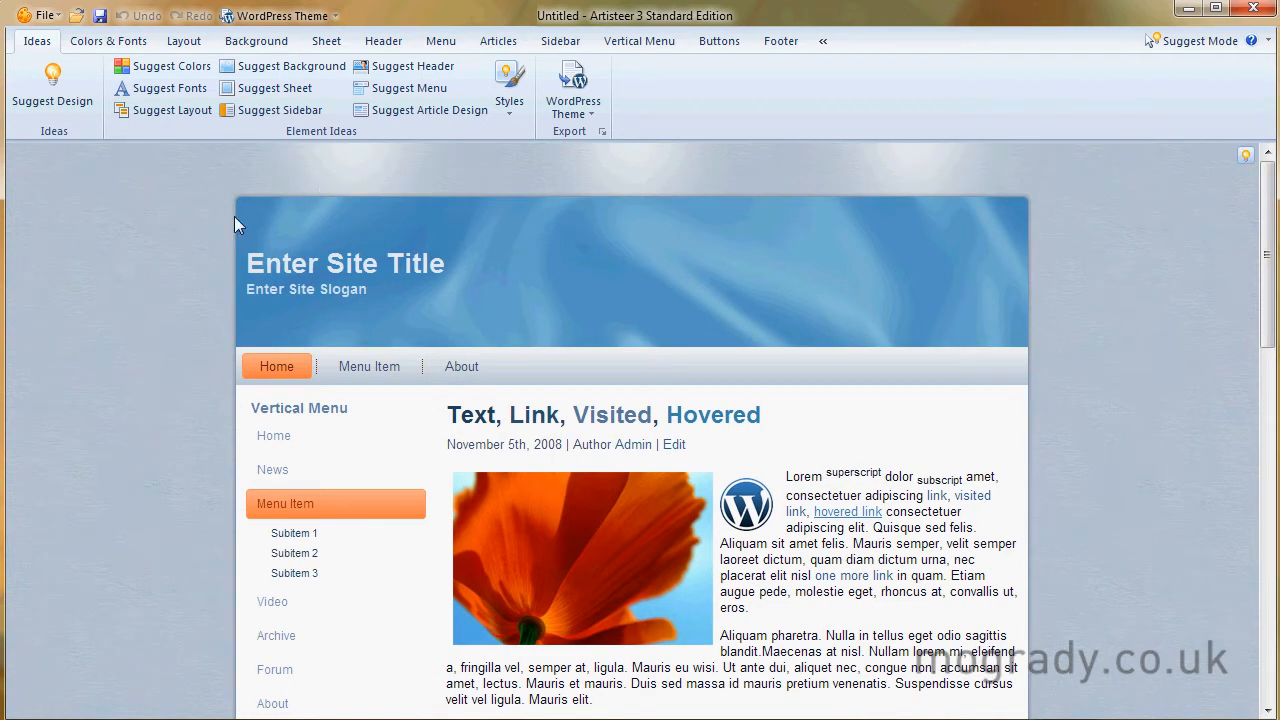
left_click(645, 595)
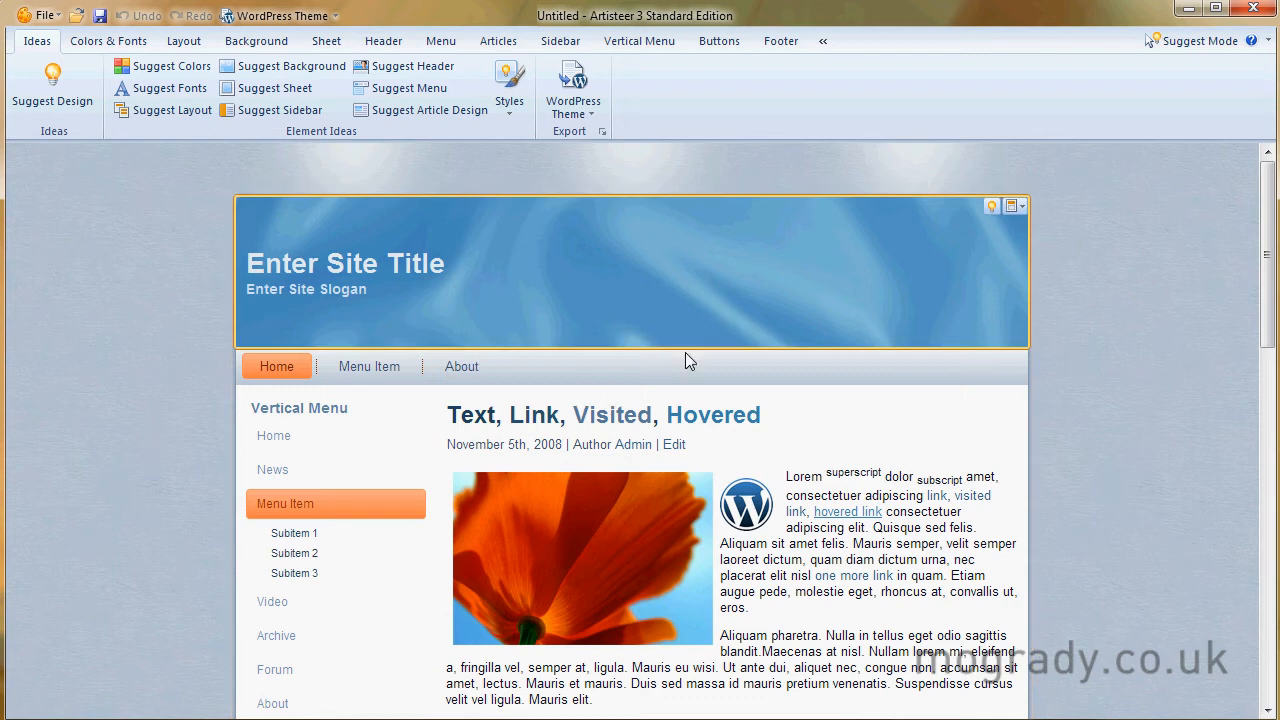
mouse_move(343, 248)
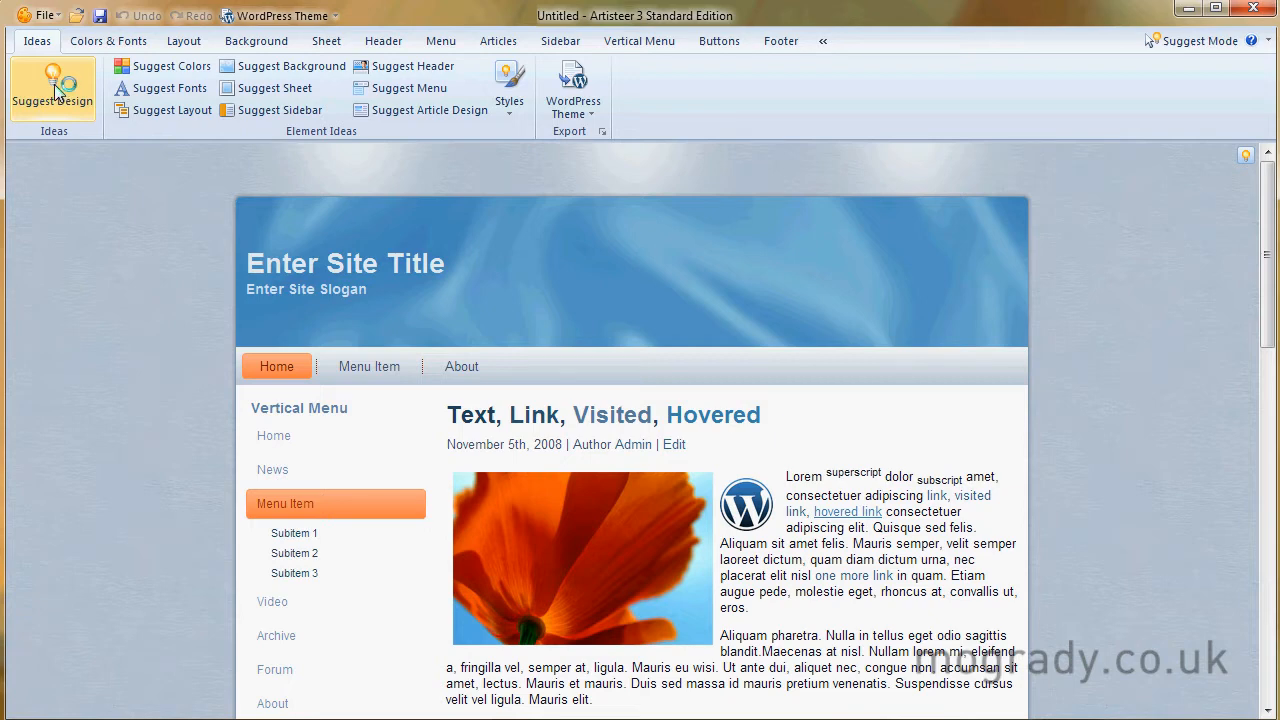
Step: Cycle through suggested designs until a night-city header with pink sidebar menu appears
left_click(53, 88)
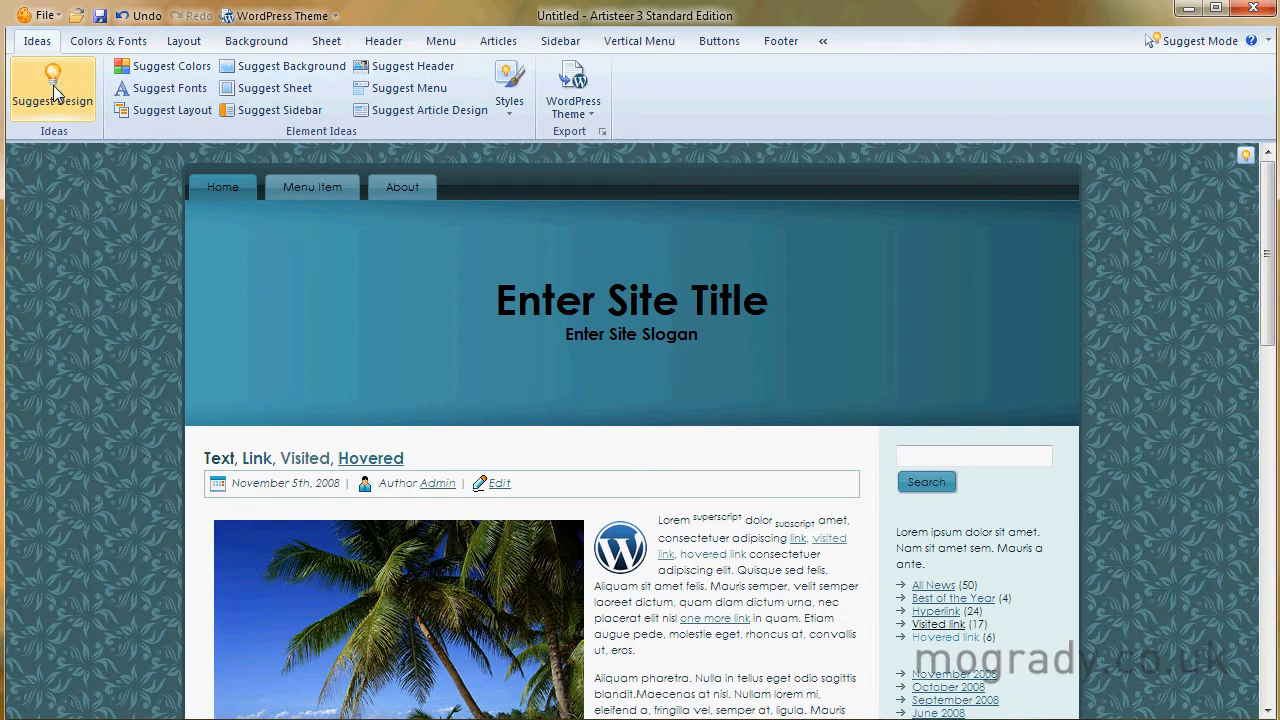
left_click(53, 90)
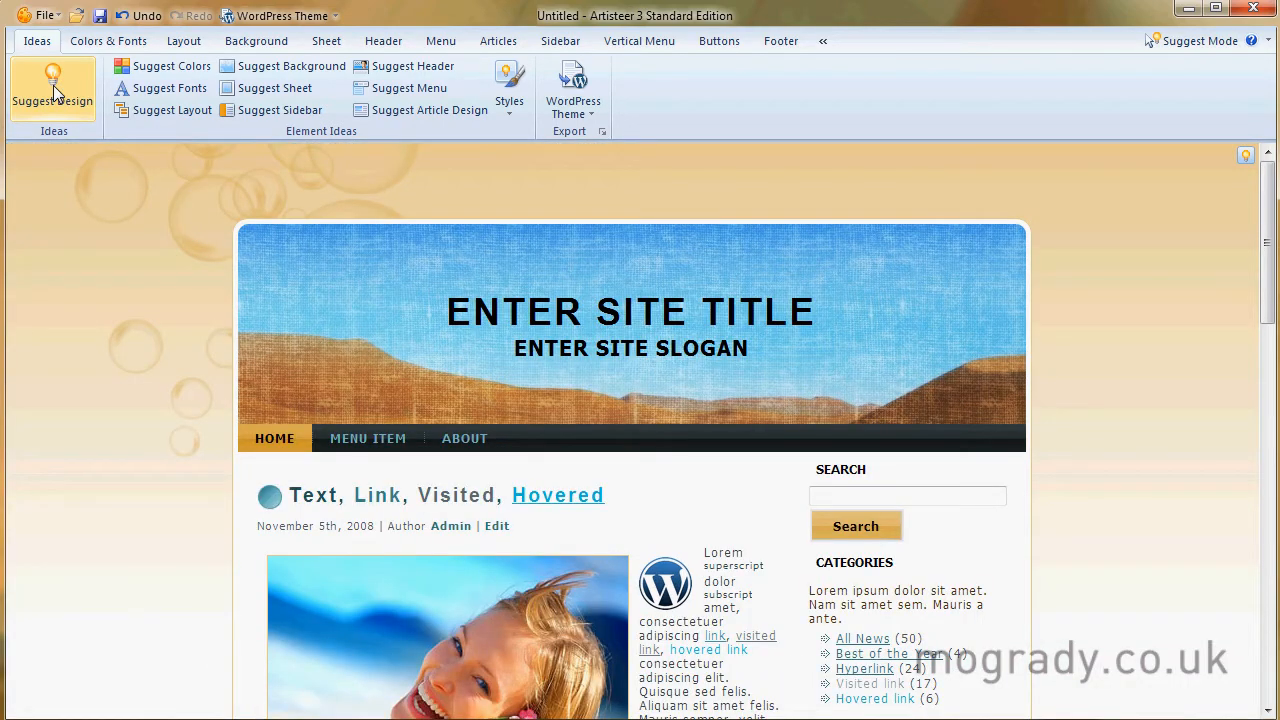
left_click(53, 88)
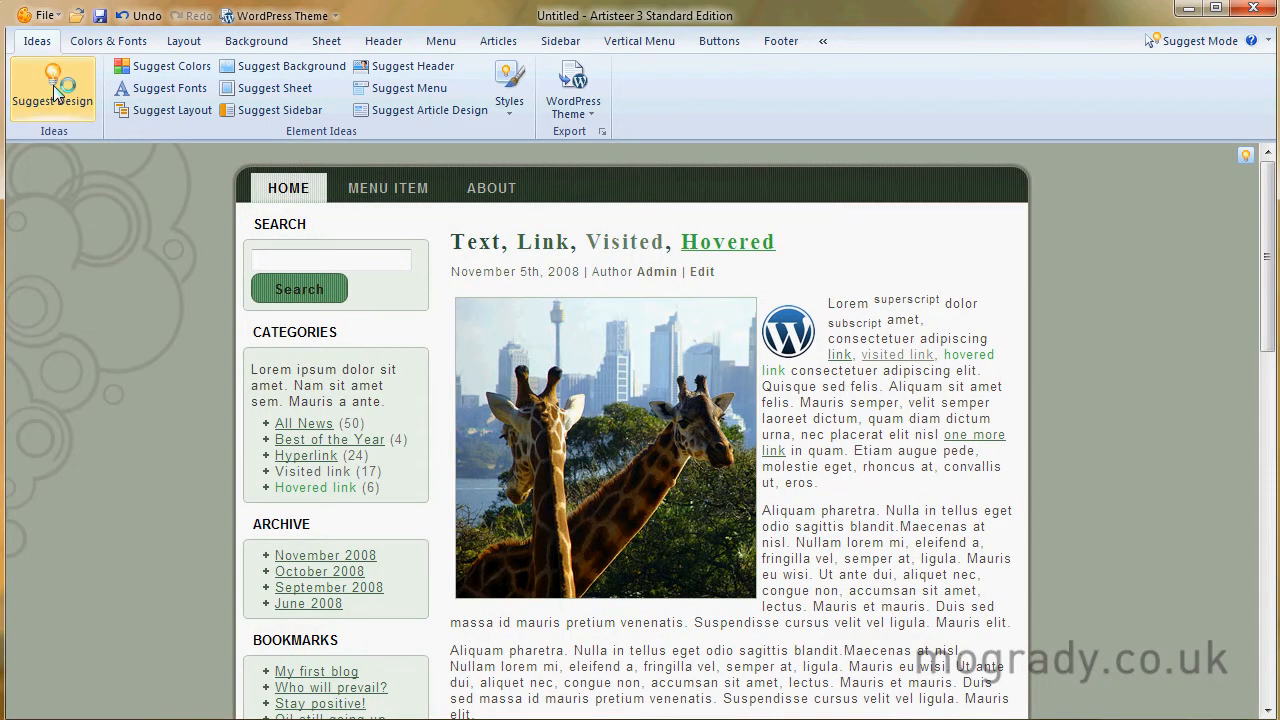
left_click(52, 90)
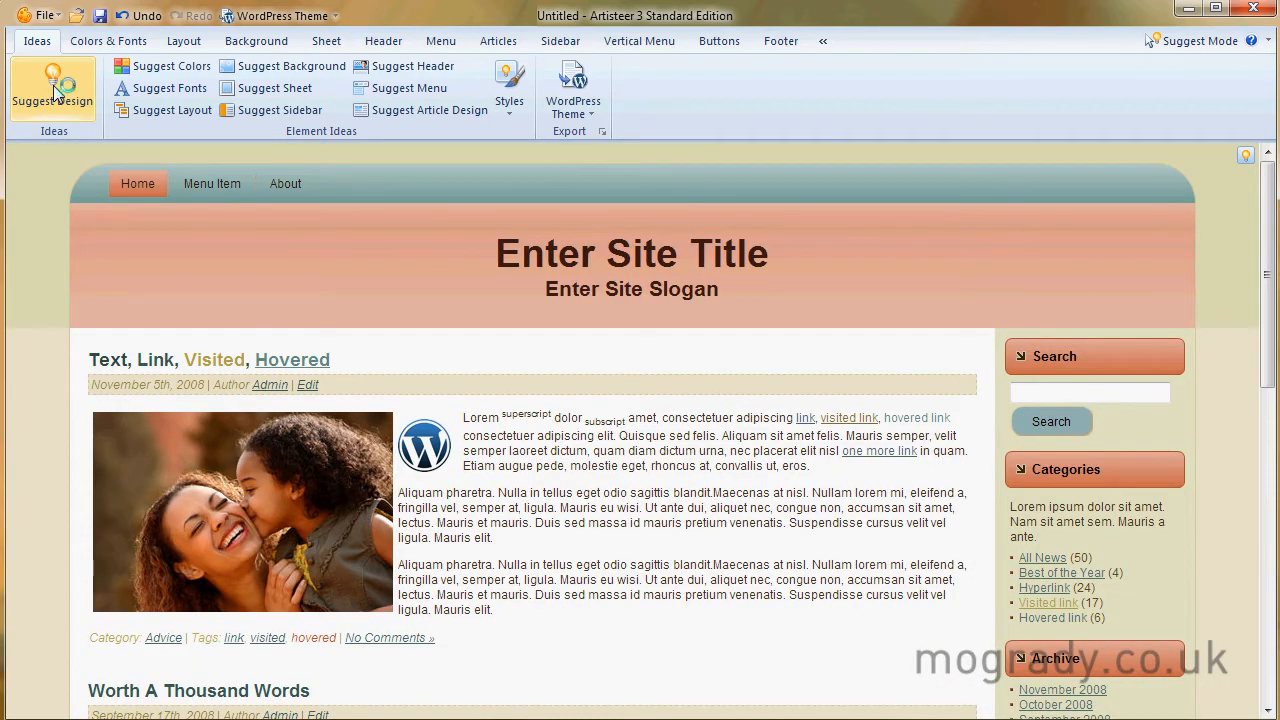
left_click(53, 90)
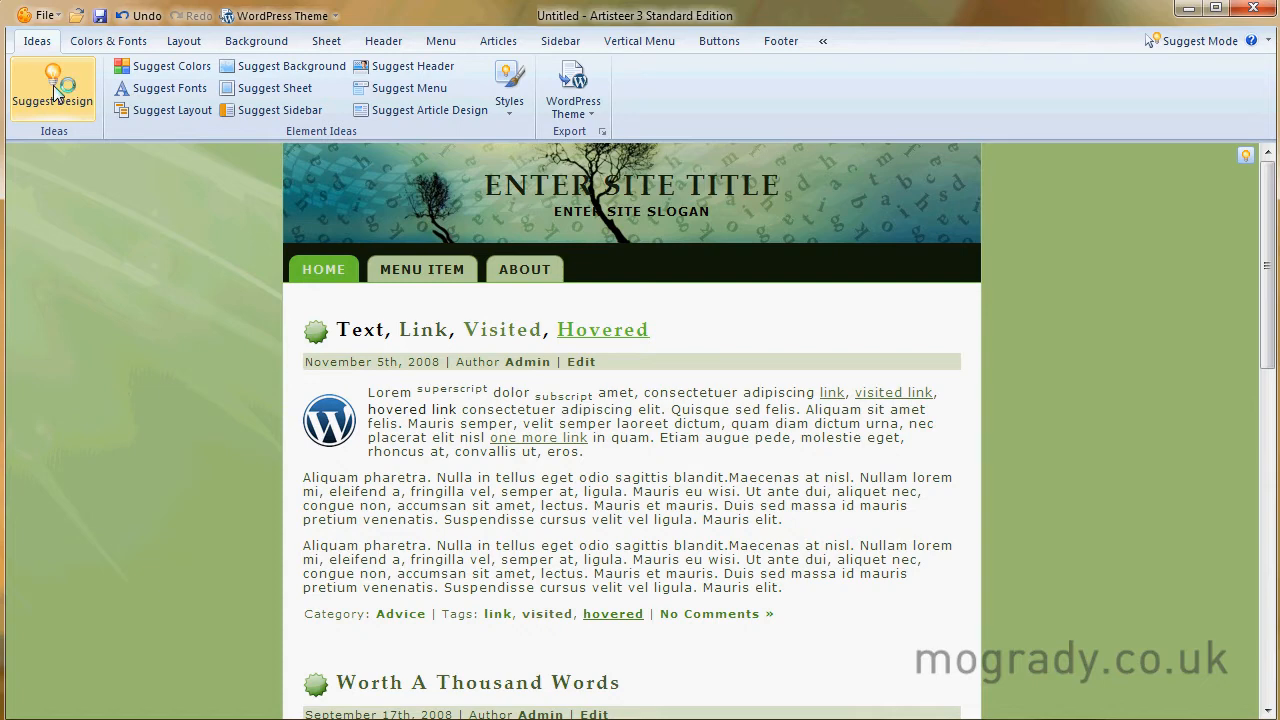
left_click(52, 90)
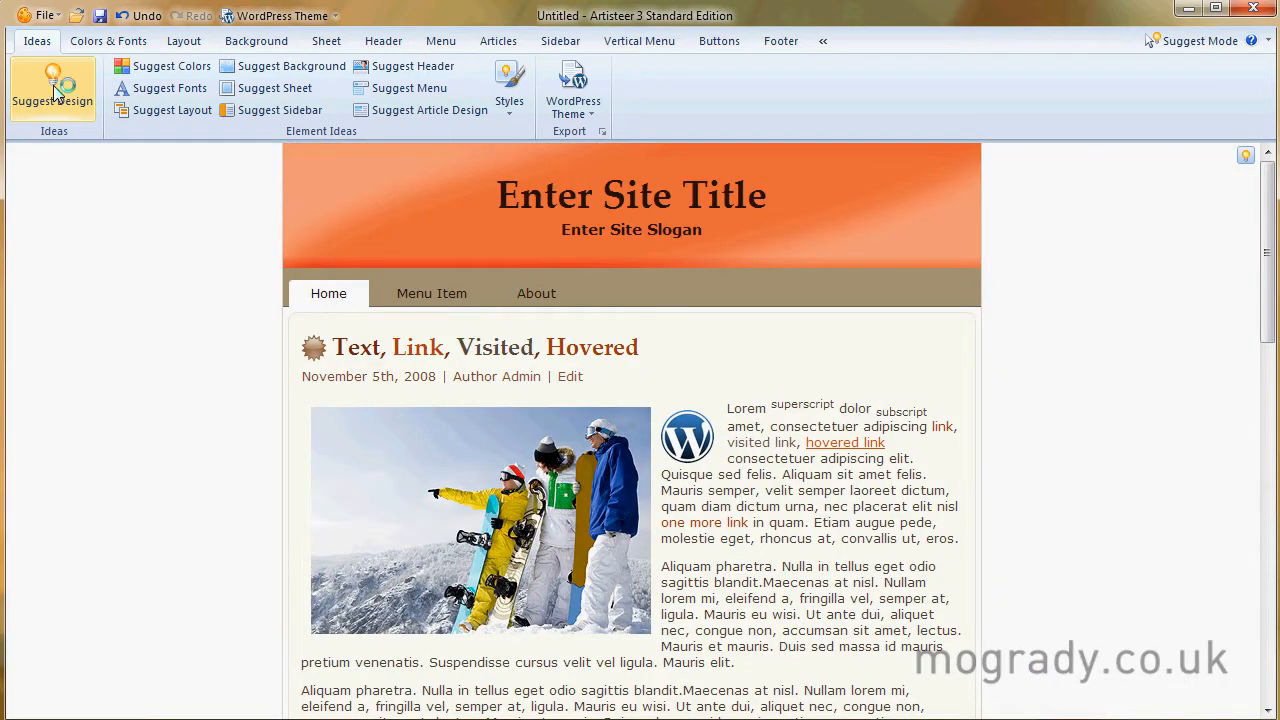
left_click(53, 90)
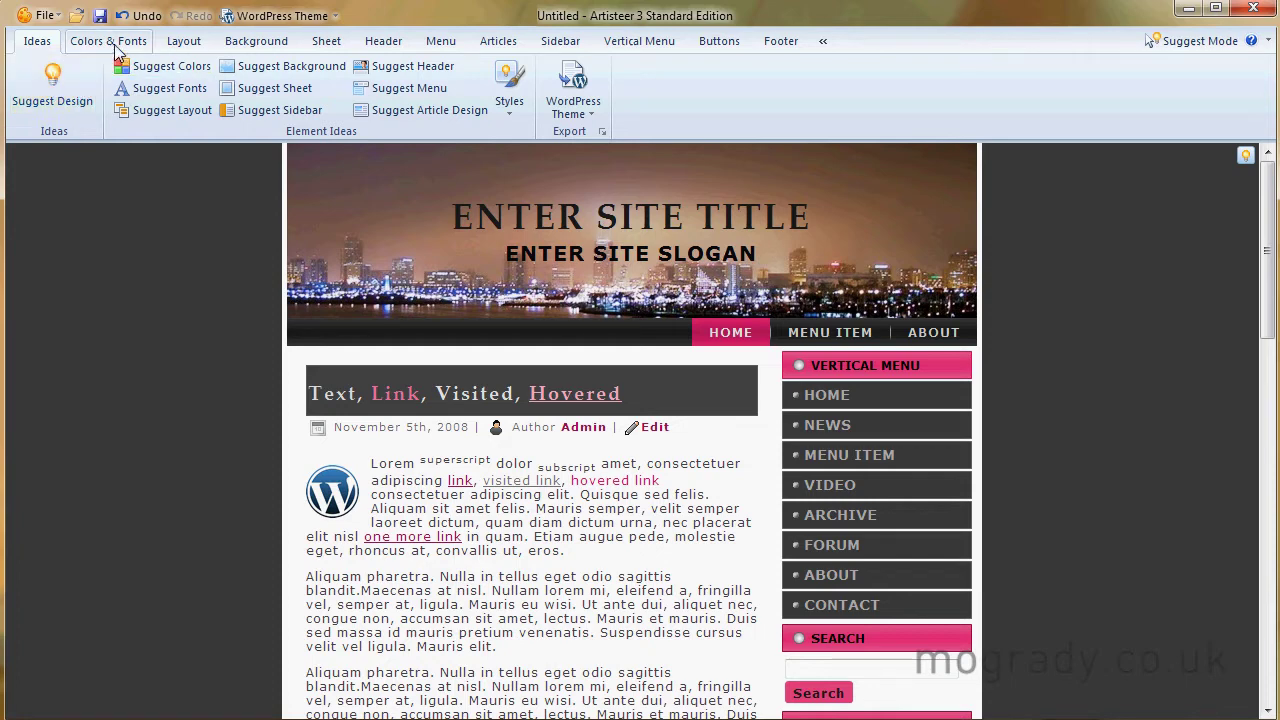
mouse_move(560, 41)
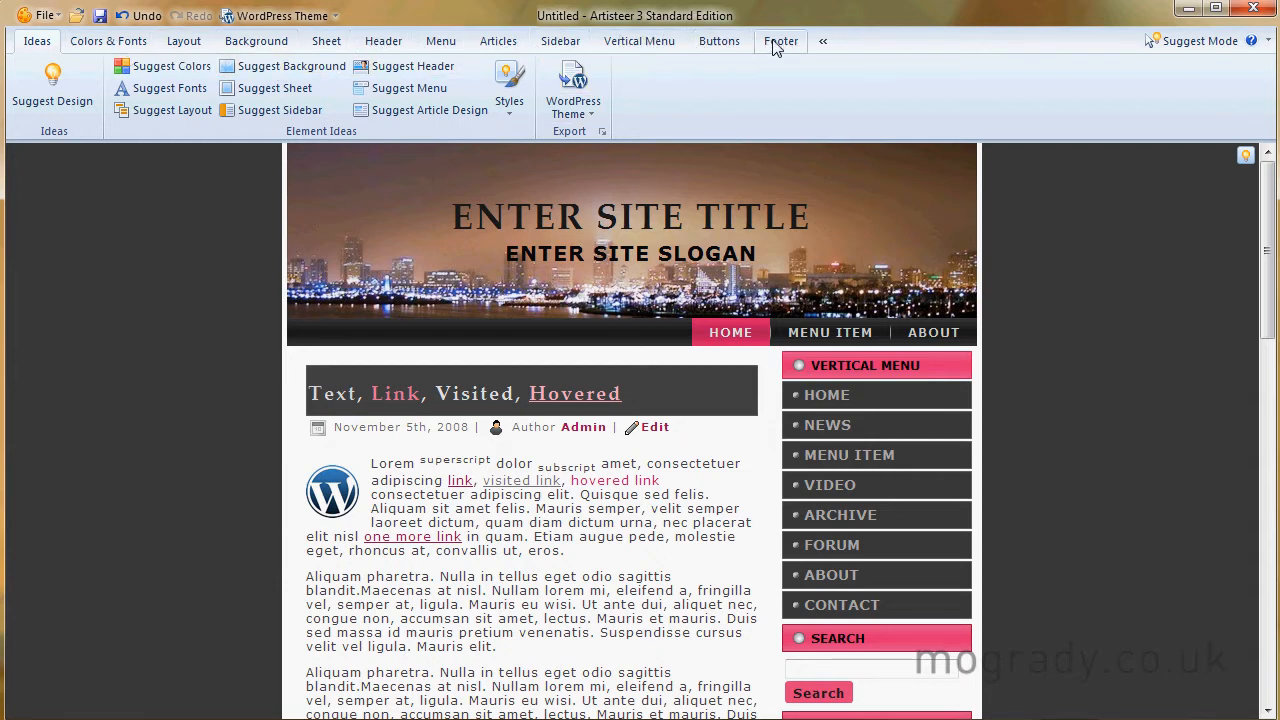
mouse_move(108, 41)
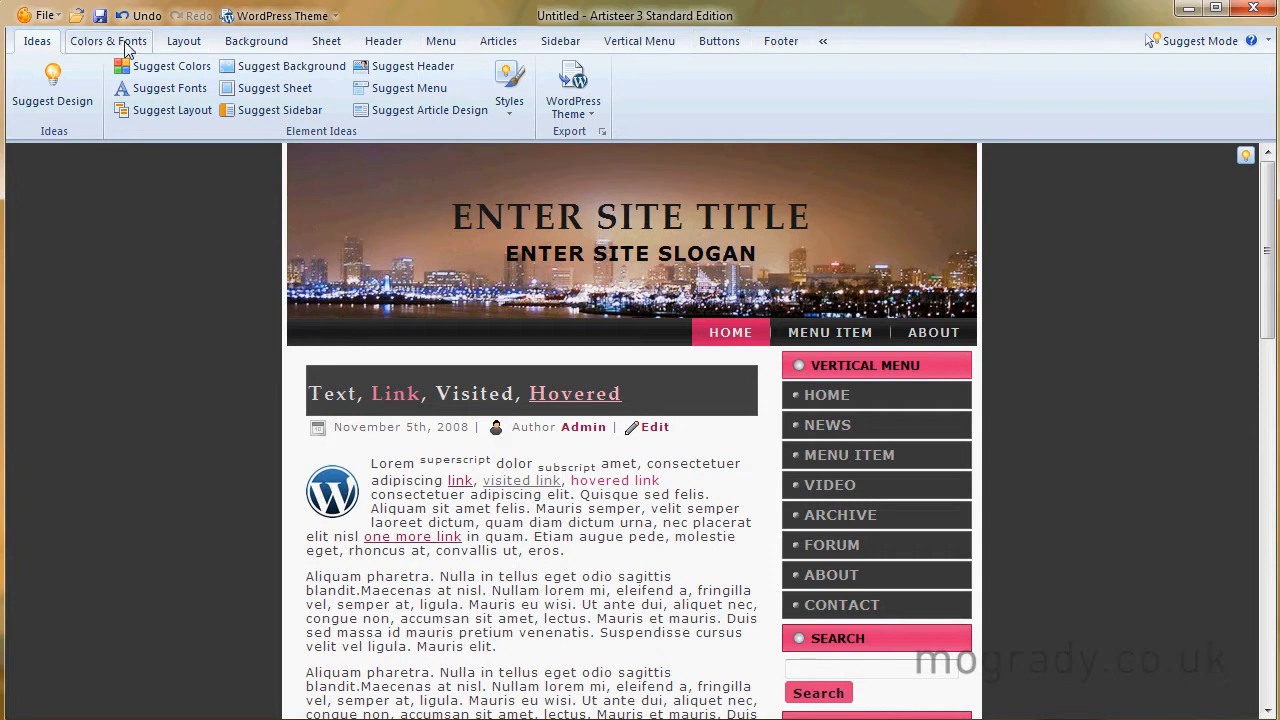
mouse_move(326, 41)
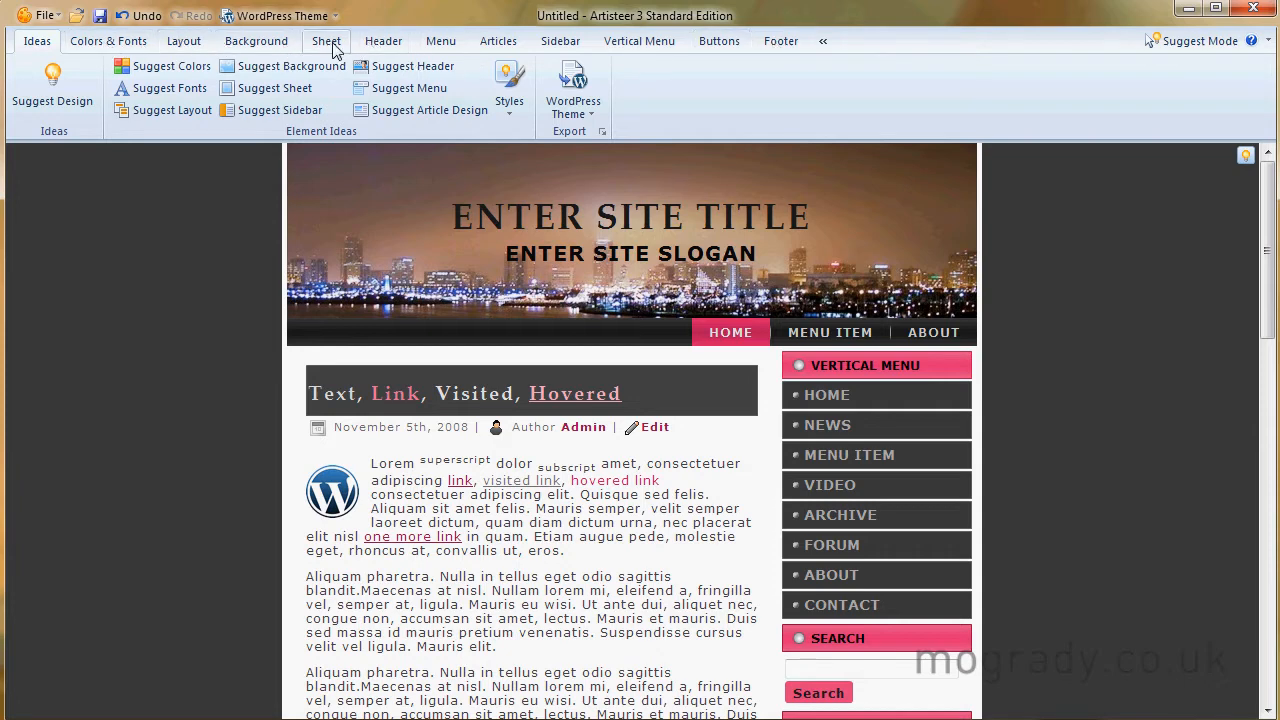
mouse_move(108, 41)
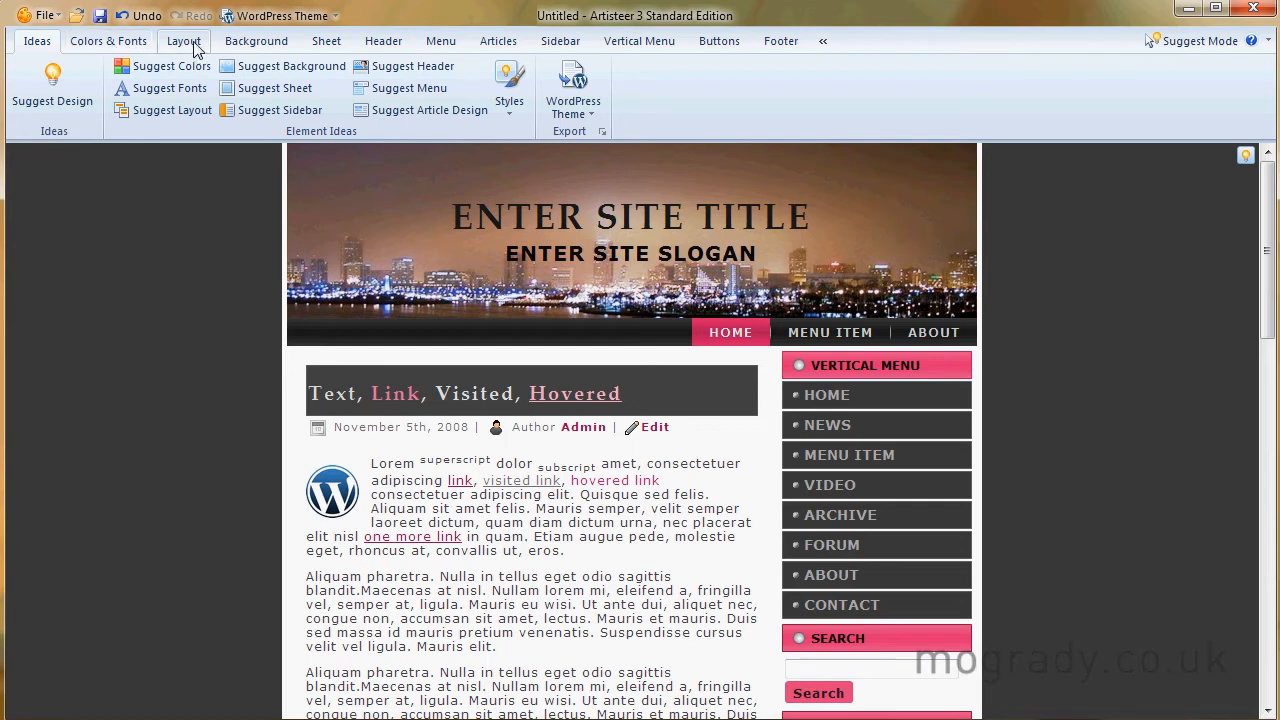
mouse_move(256, 41)
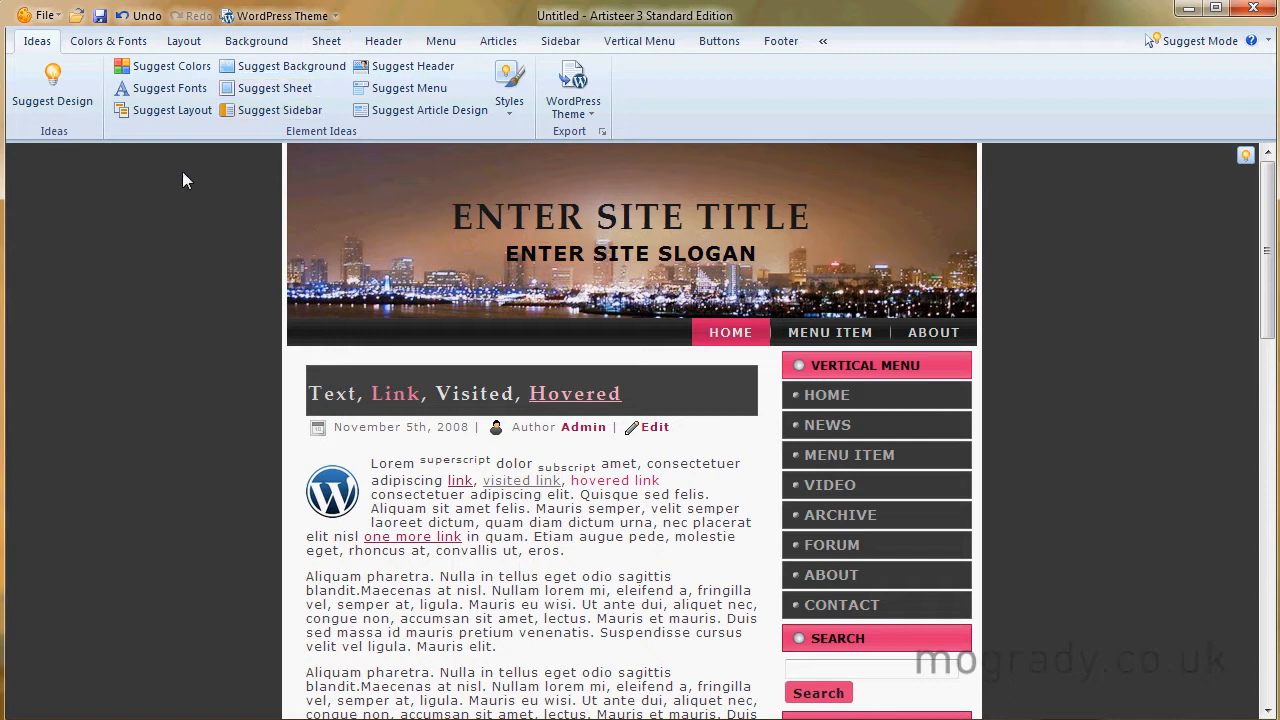
mouse_move(184, 194)
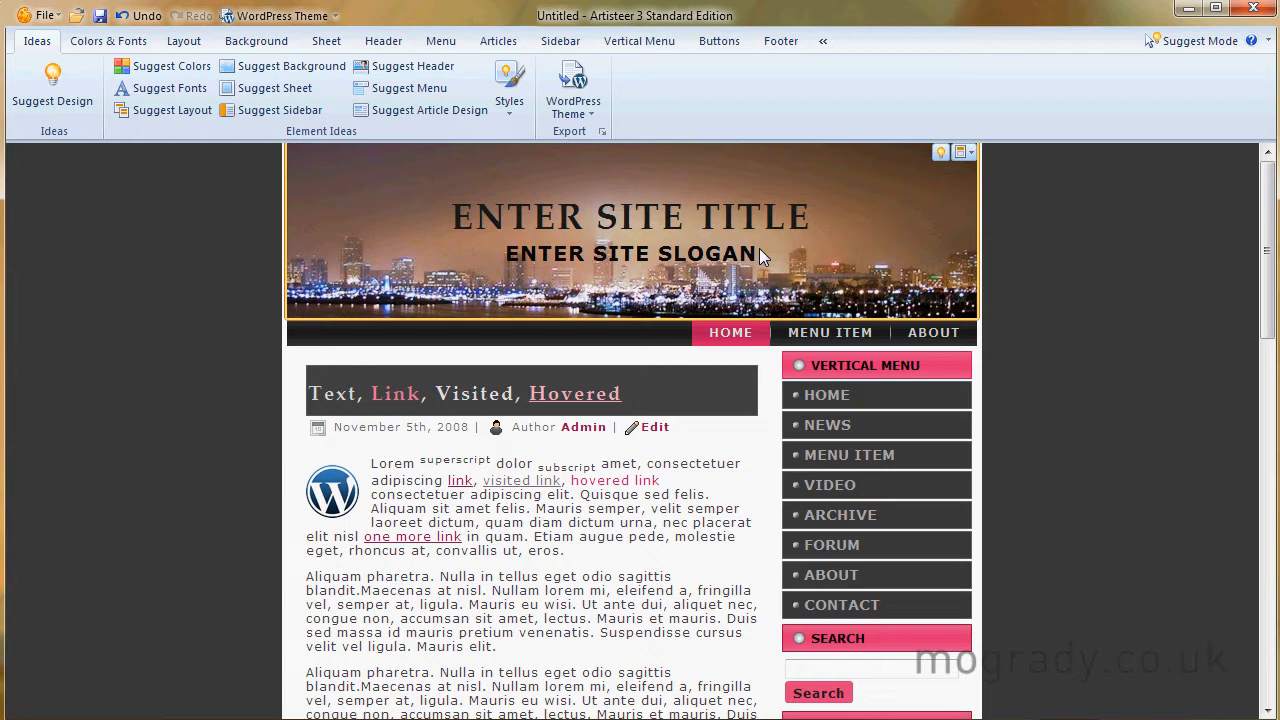
left_click(383, 41)
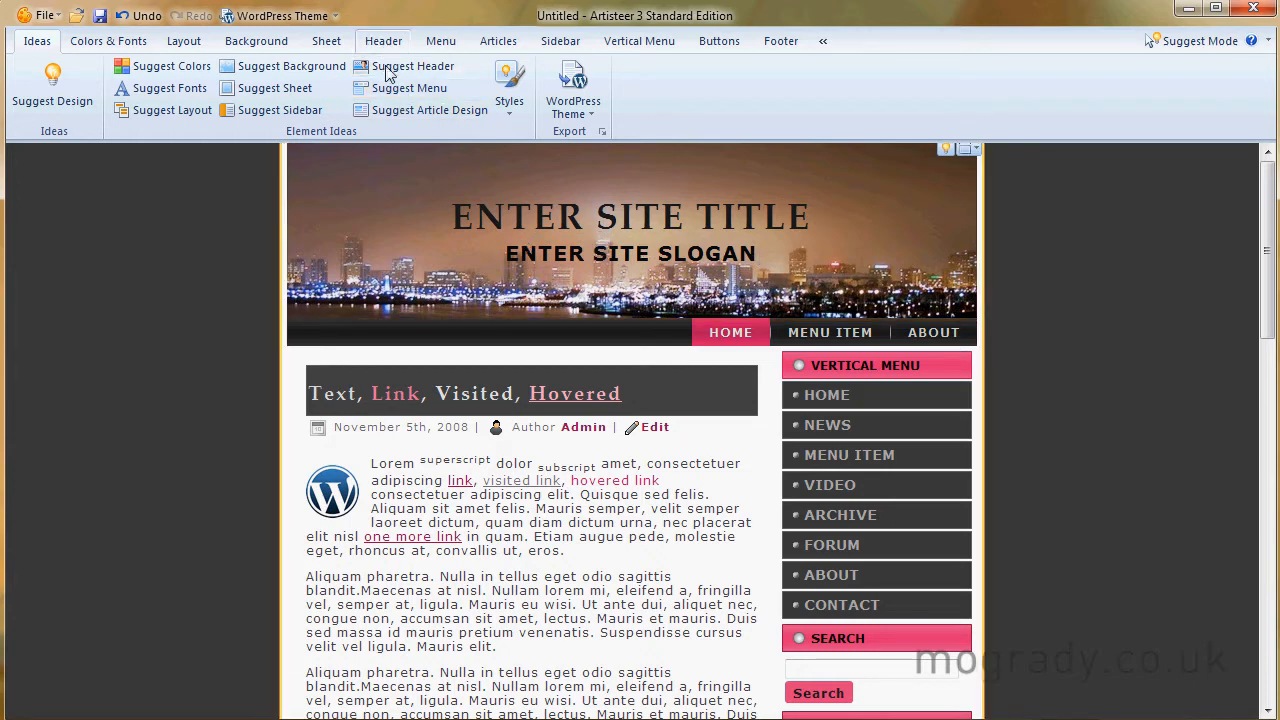
left_click(383, 41)
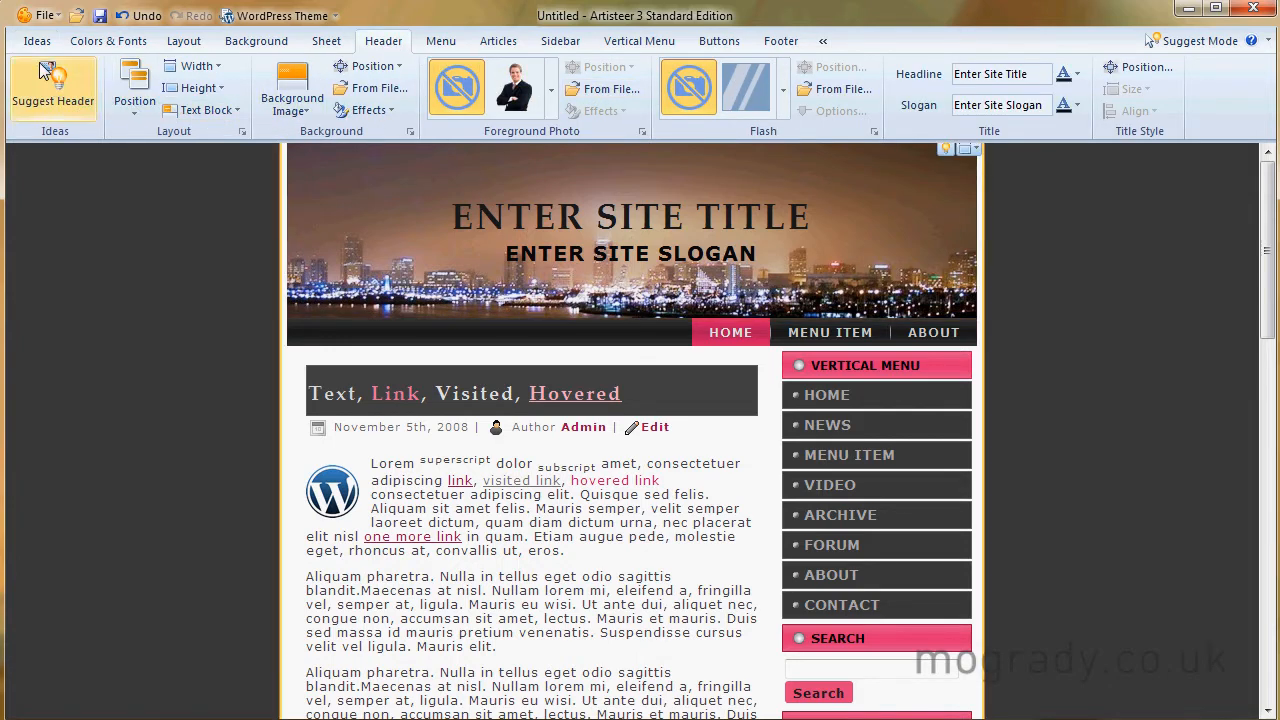
left_click(37, 41)
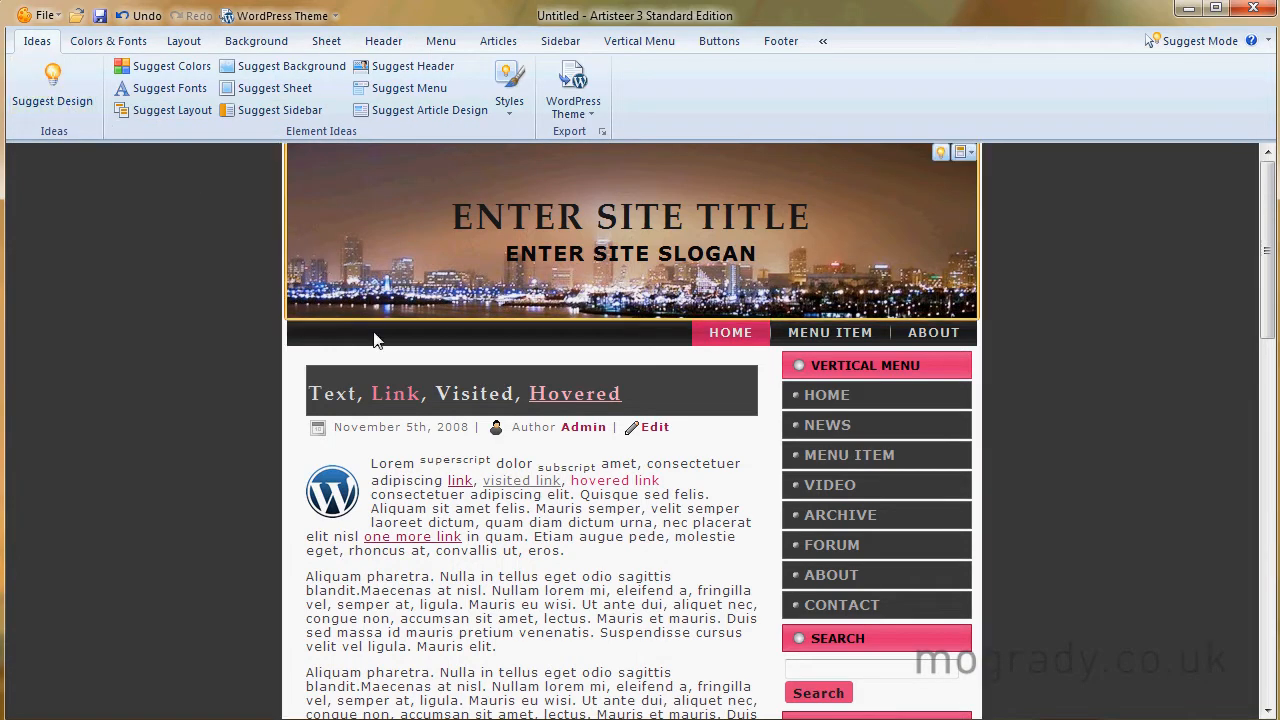
mouse_move(838, 351)
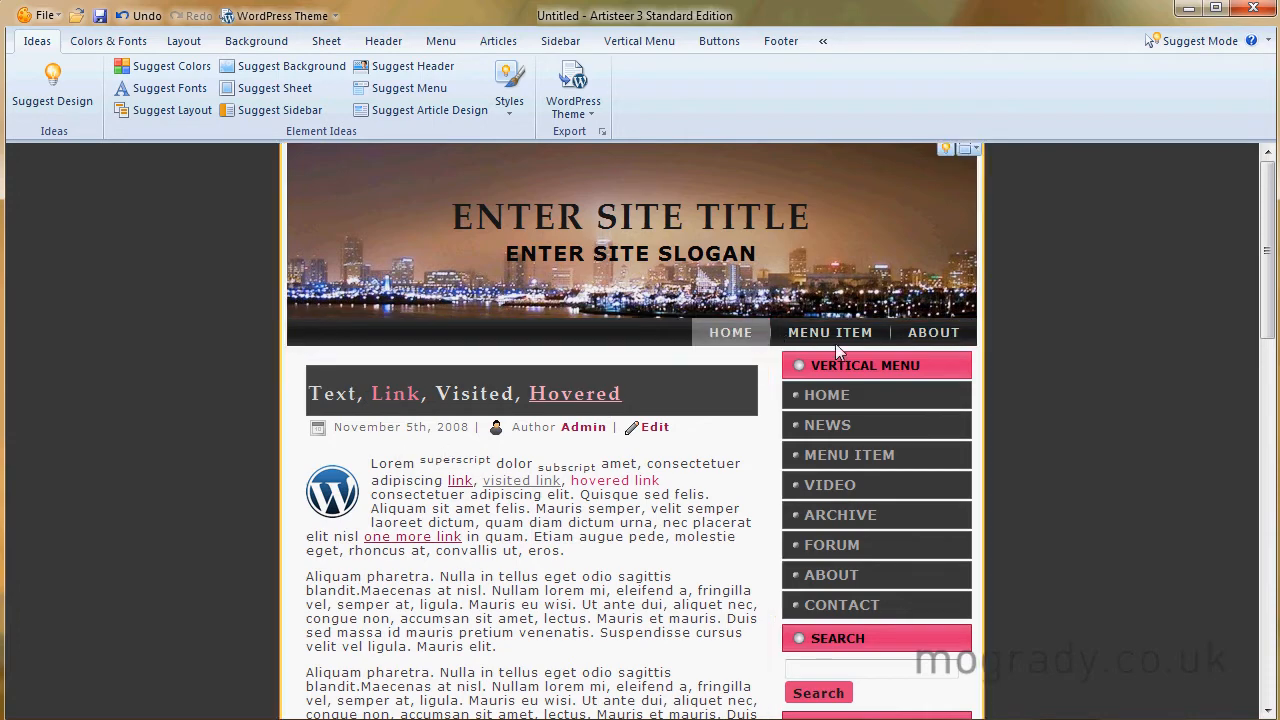
scroll("down", 3)
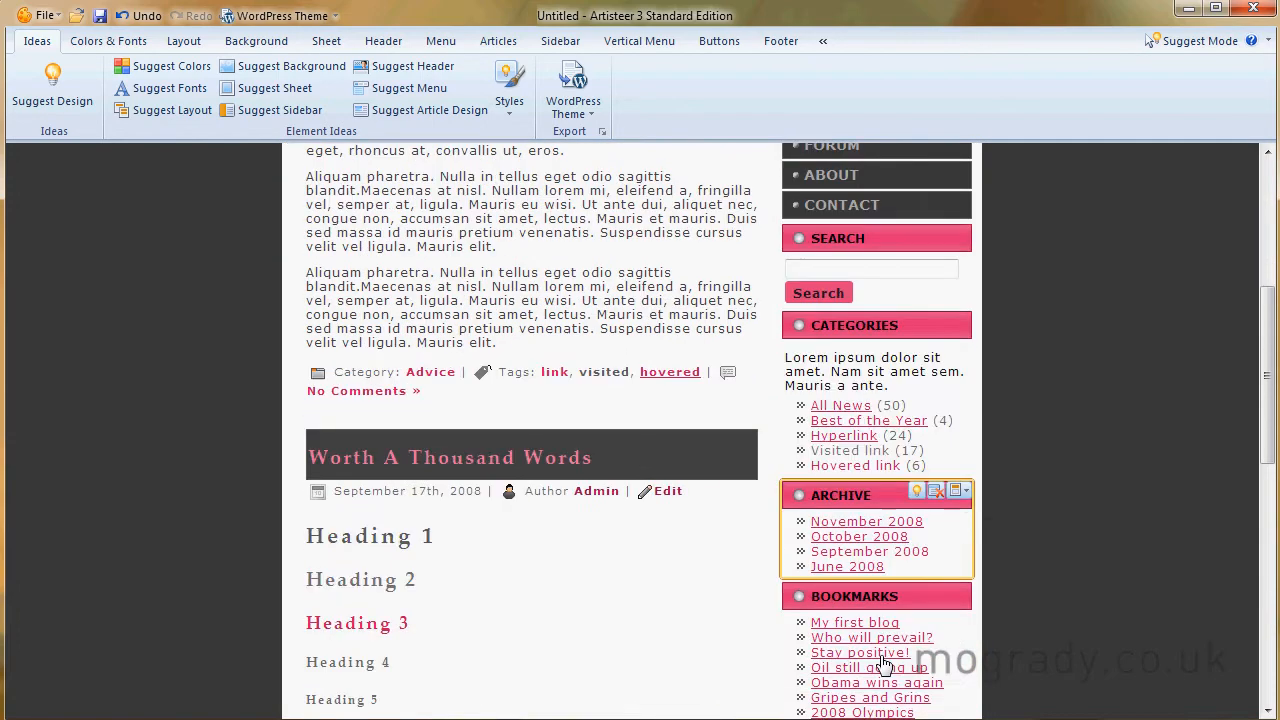
scroll("up", 3)
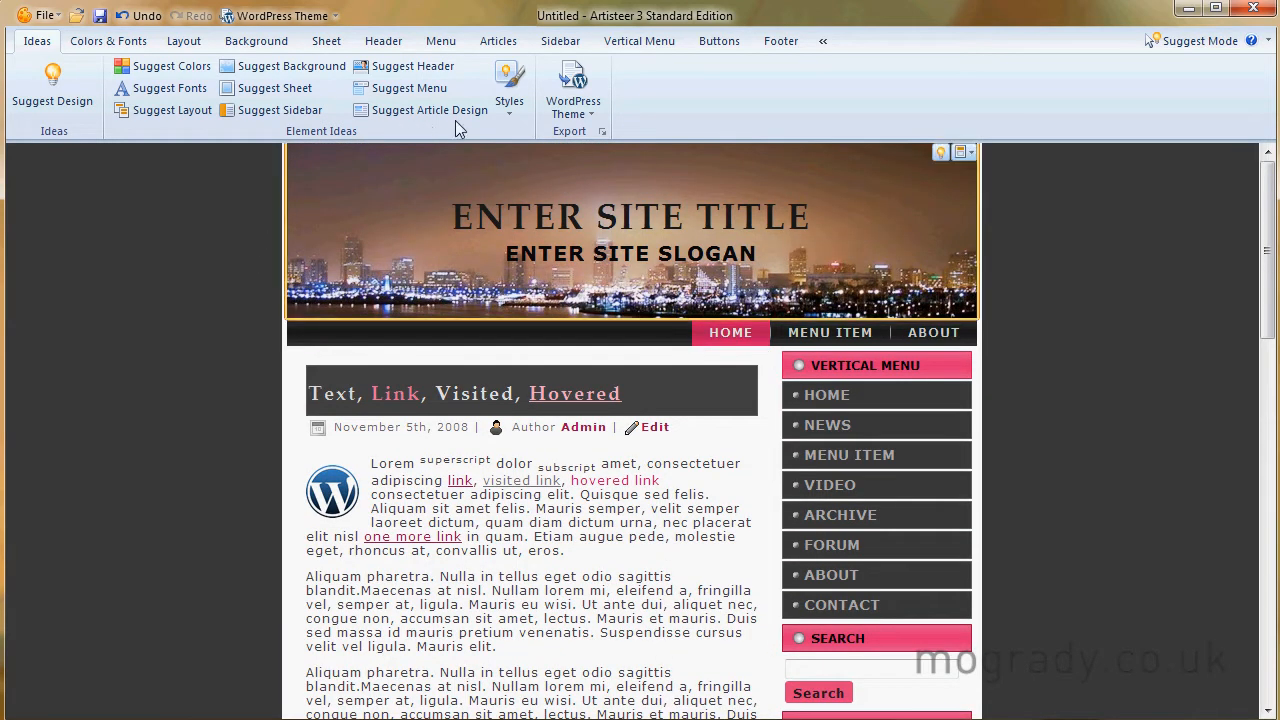
mouse_move(170, 88)
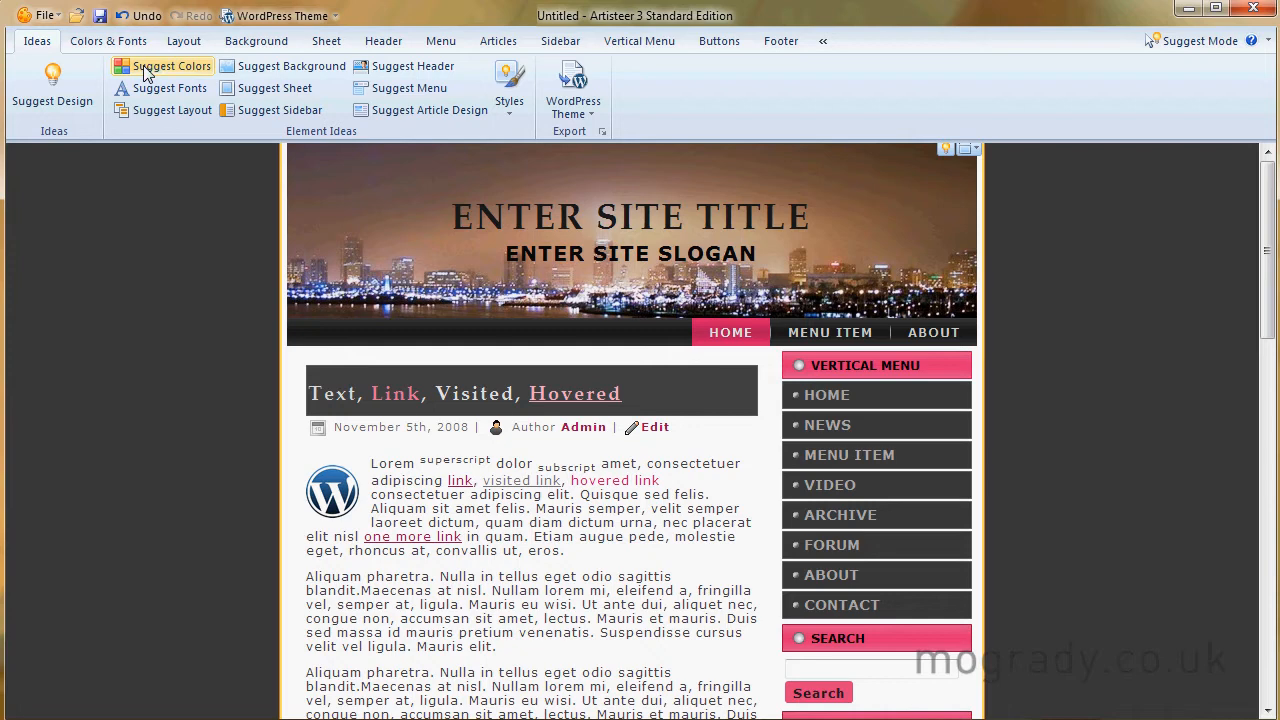
Step: Try suggested colour schemes until olive-green accents on a sage-green background appear
left_click(163, 66)
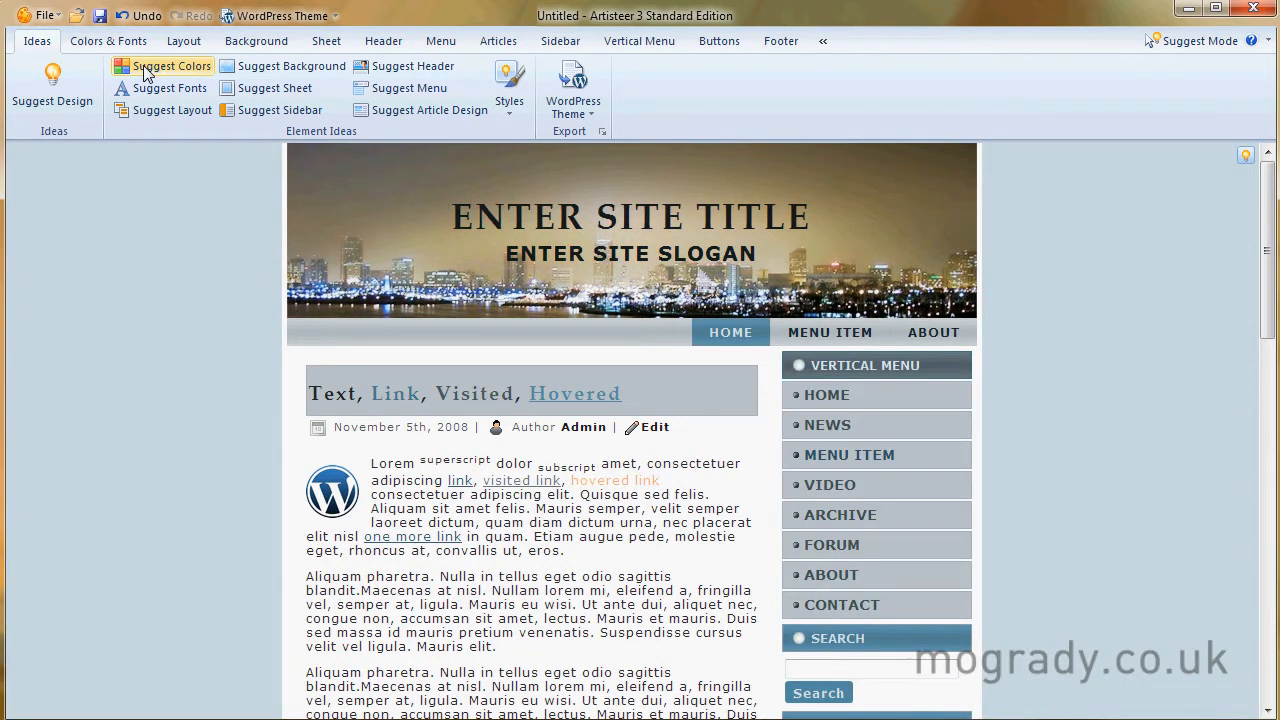
left_click(171, 66)
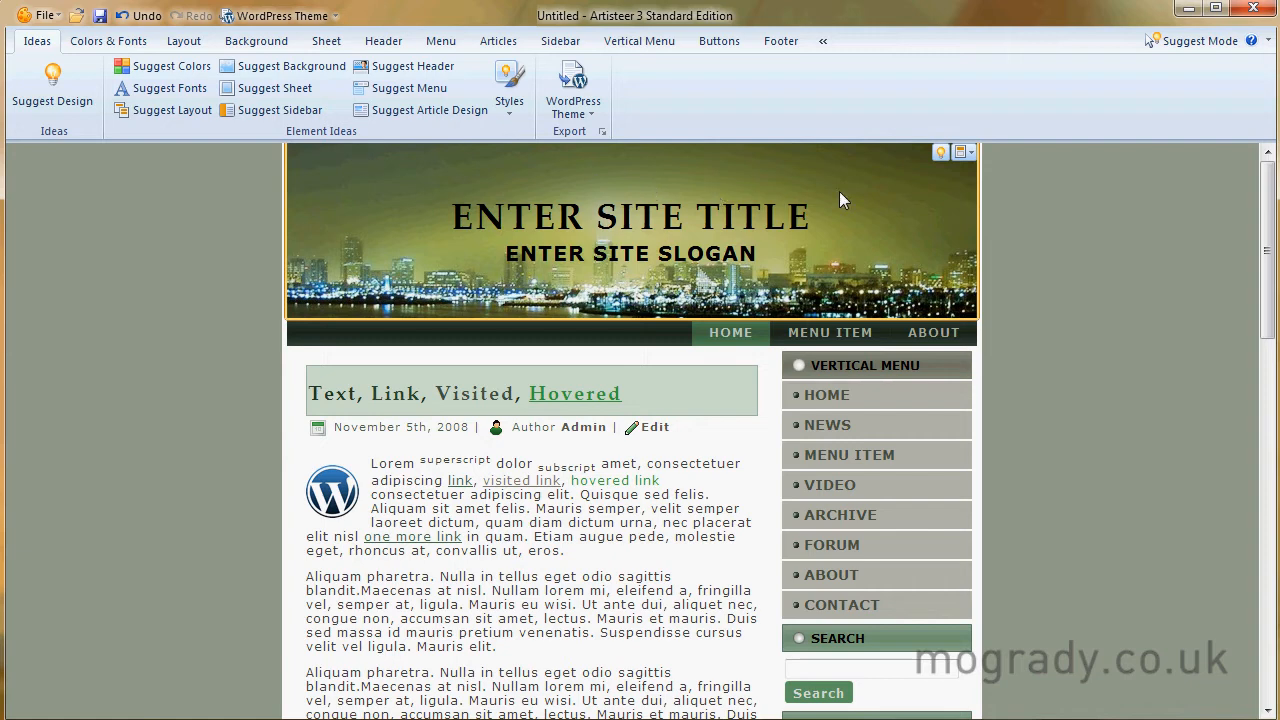
mouse_move(900, 247)
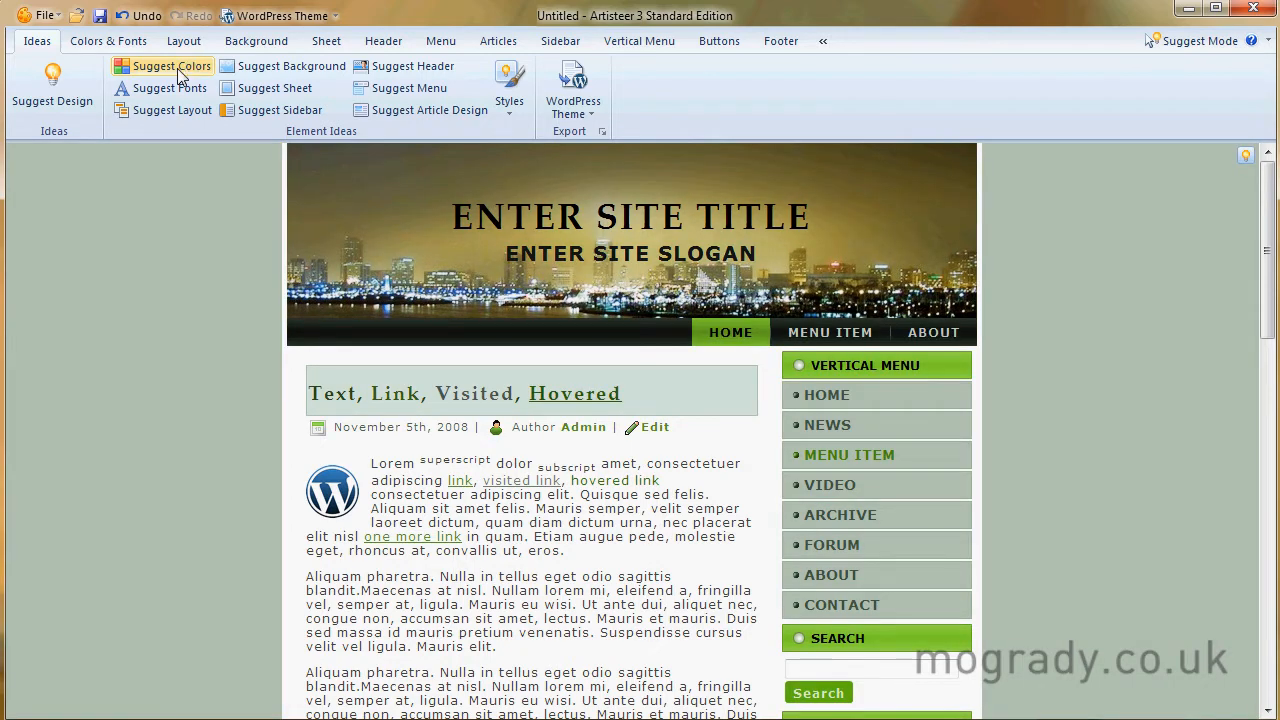
left_click(170, 66)
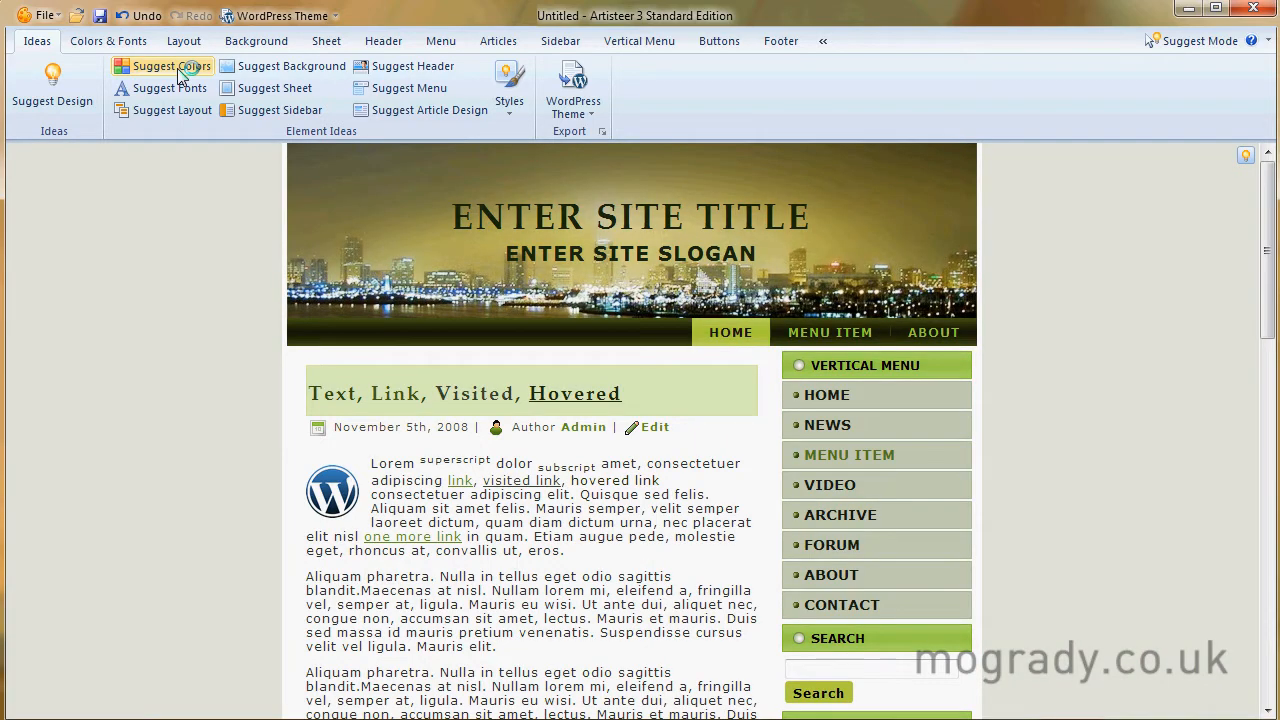
left_click(170, 65)
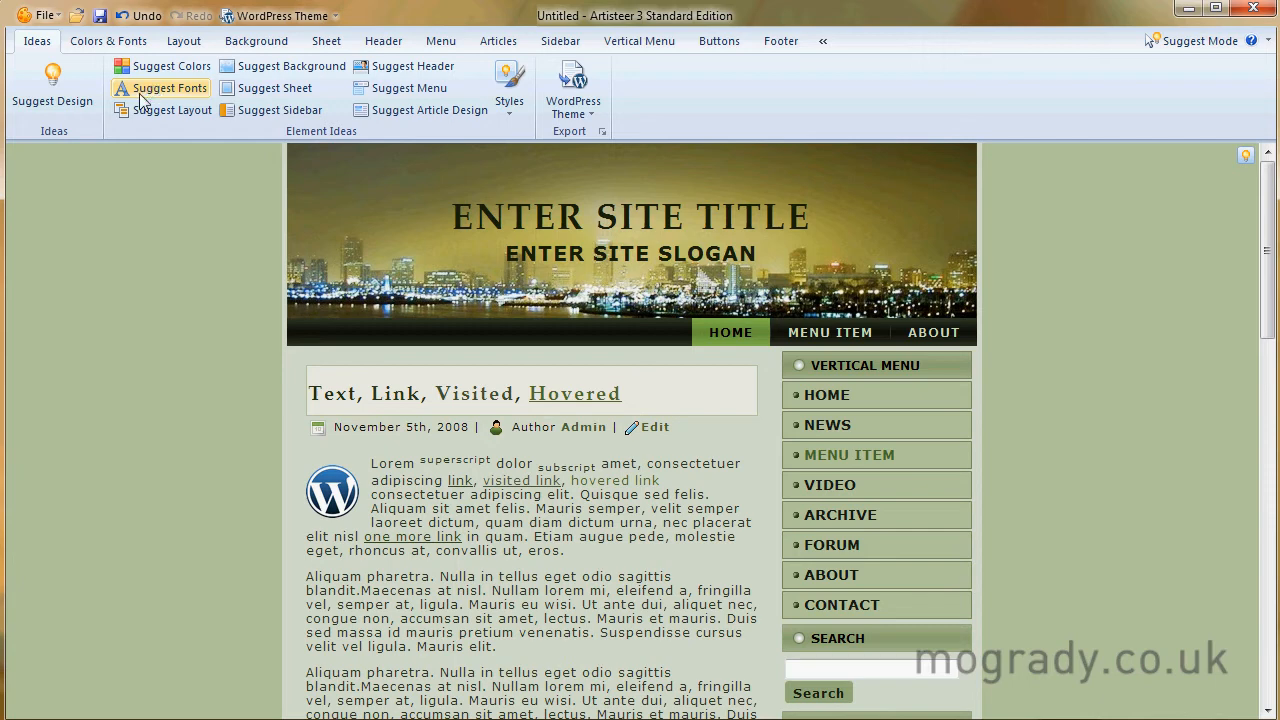
Step: Apply suggested fonts until titles, menu and body use sans-serif typefaces
left_click(168, 88)
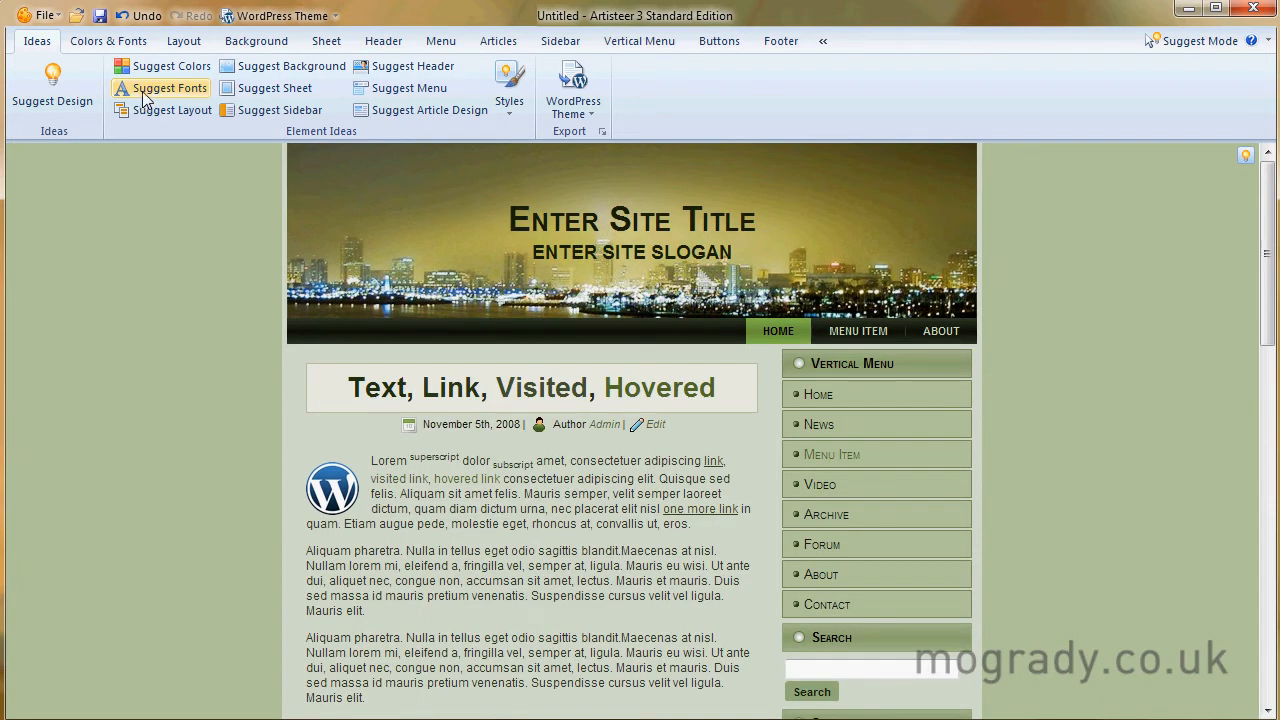
left_click(168, 88)
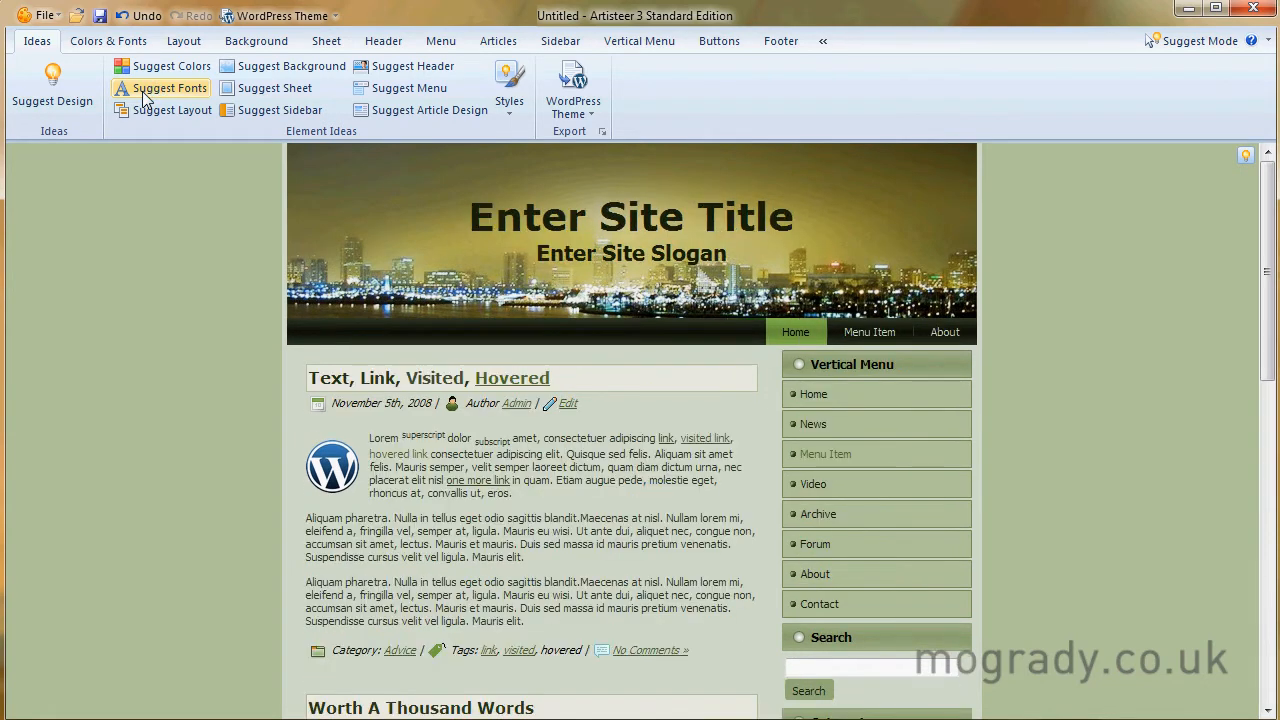
mouse_move(173, 110)
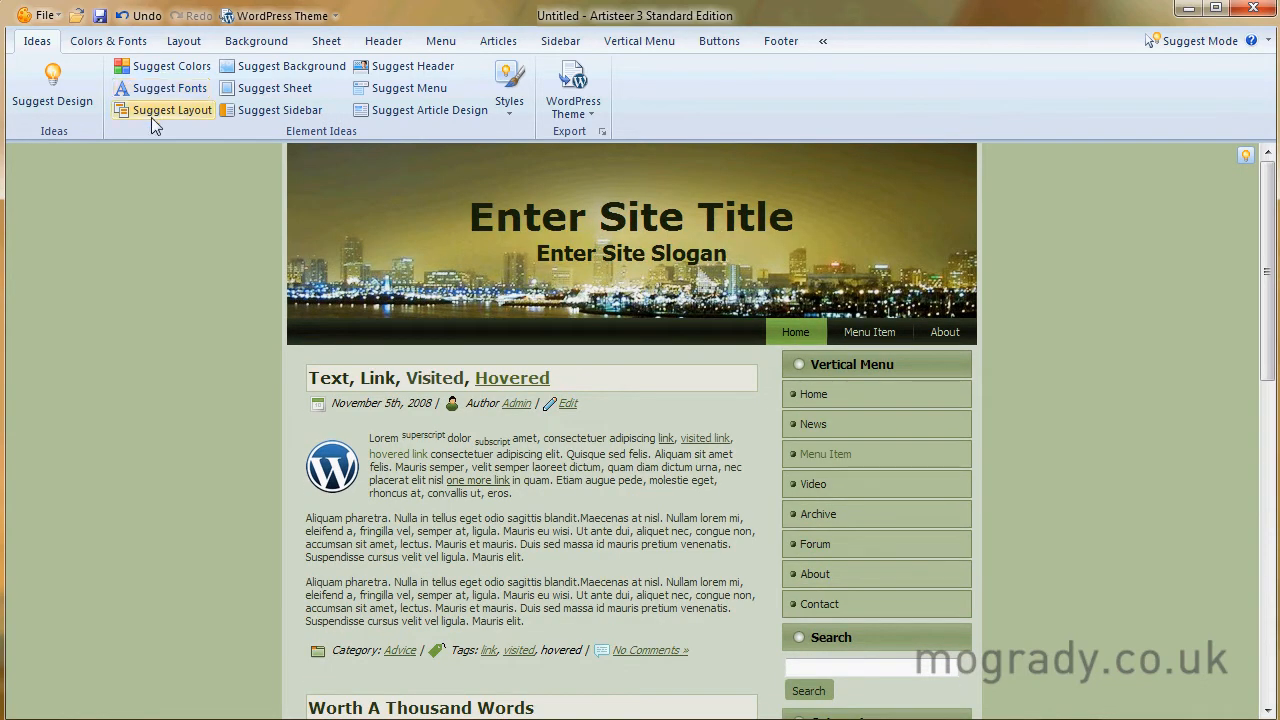
mouse_move(171, 109)
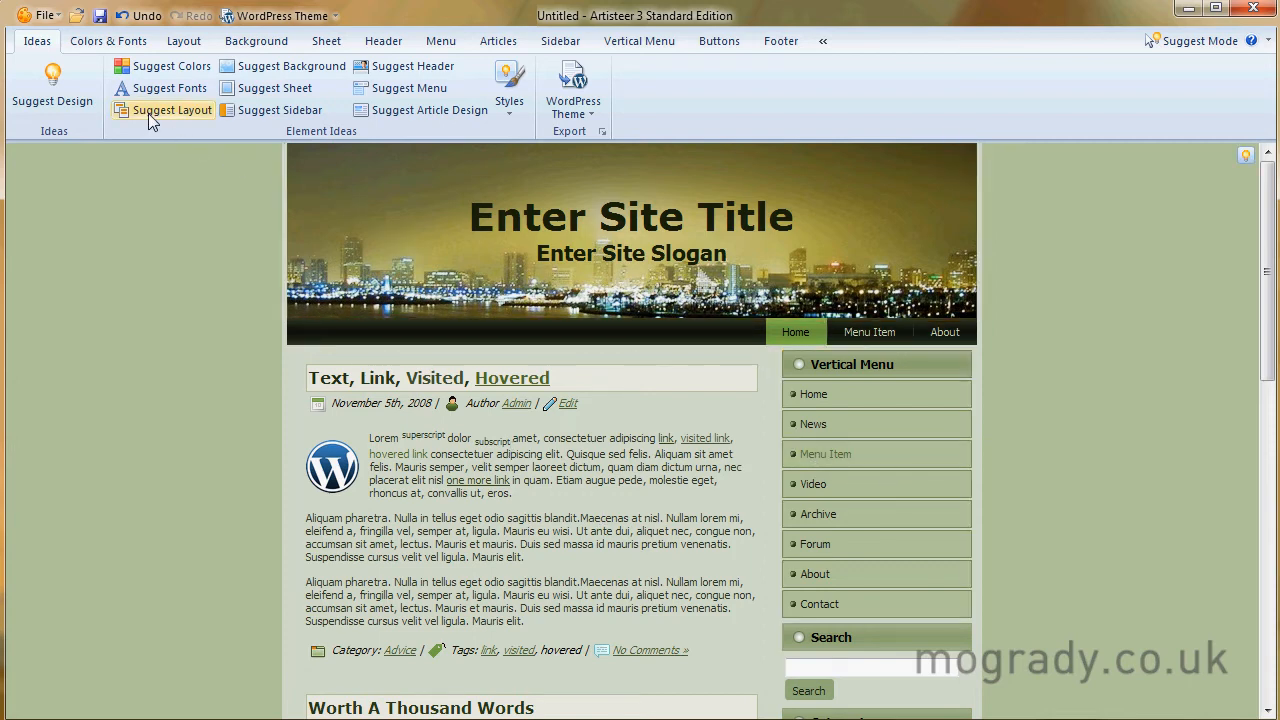
Step: Try suggested layouts until the menu bar sits above the article column and sidebar
left_click(171, 110)
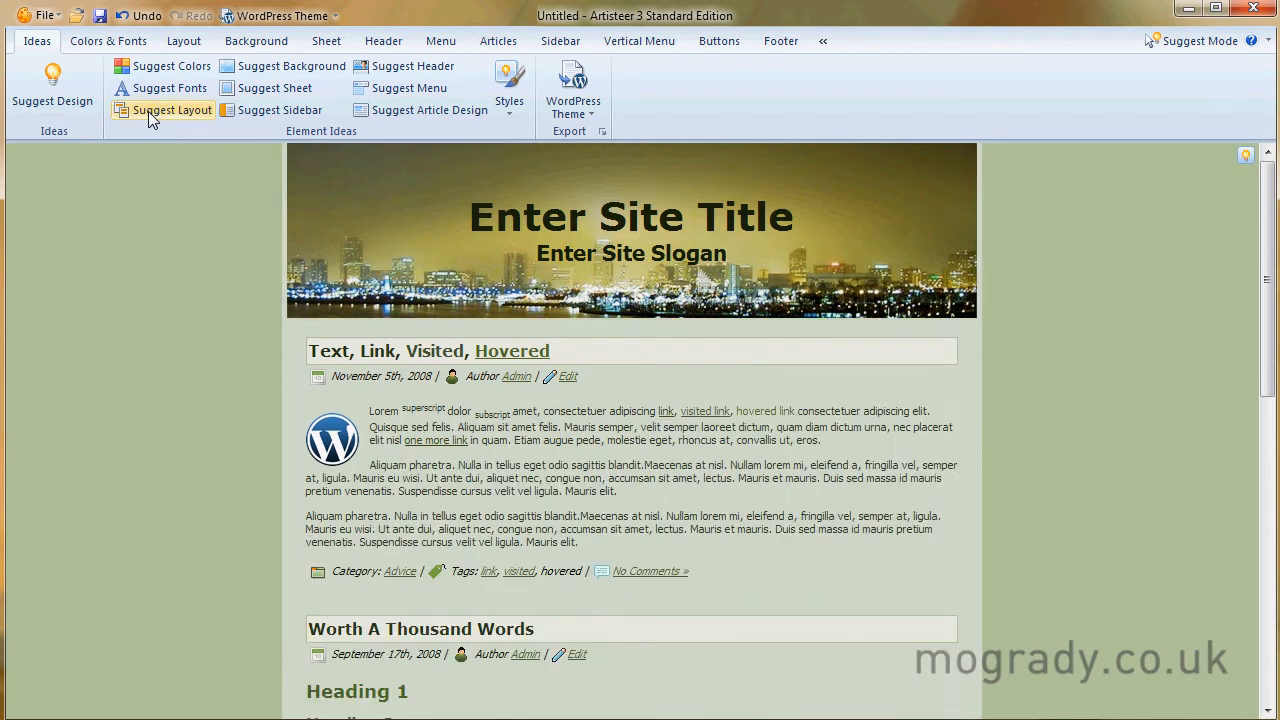
left_click(172, 110)
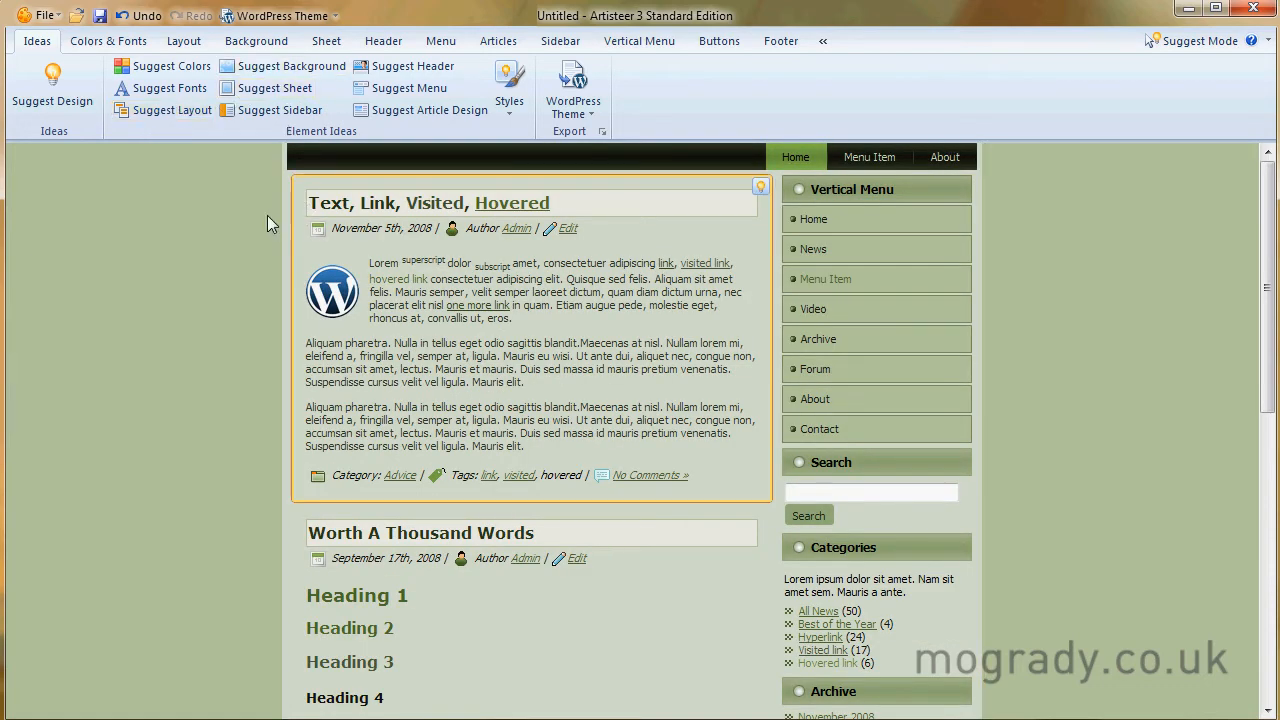
Step: Try suggested backgrounds, passing the star pattern, to reach a soft olive-green gradient
left_click(291, 65)
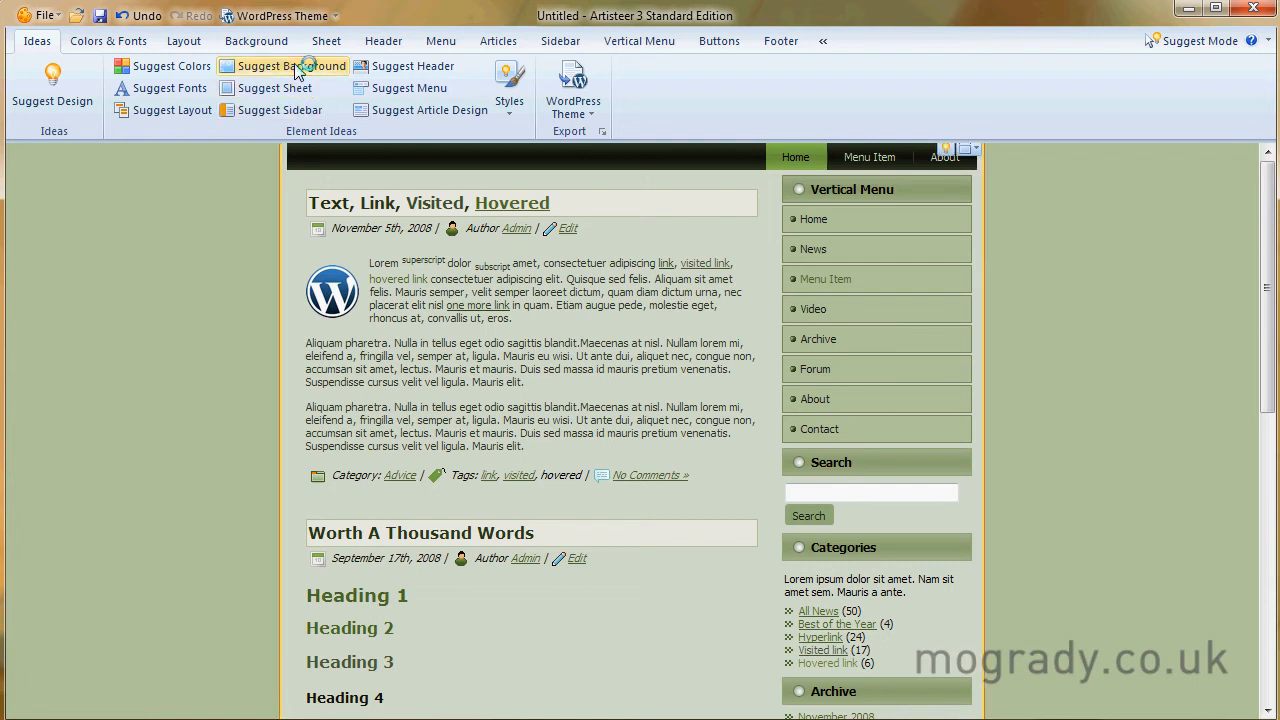
left_click(292, 66)
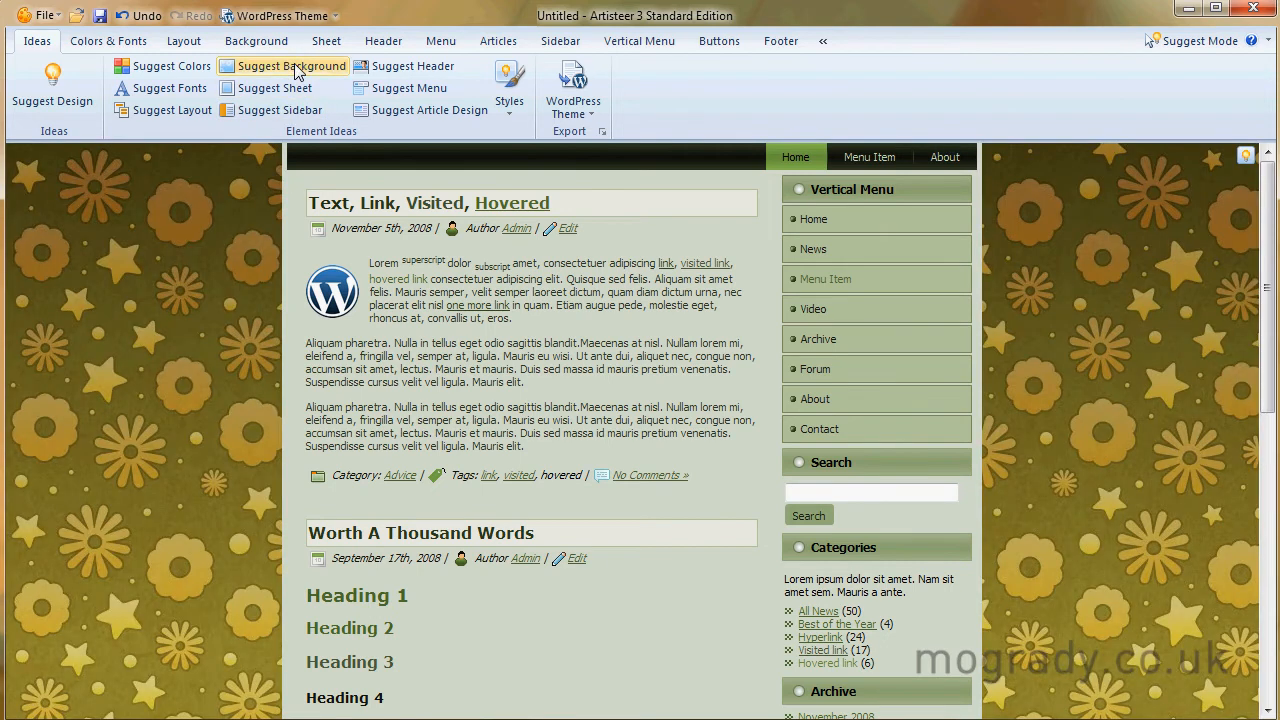
left_click(292, 65)
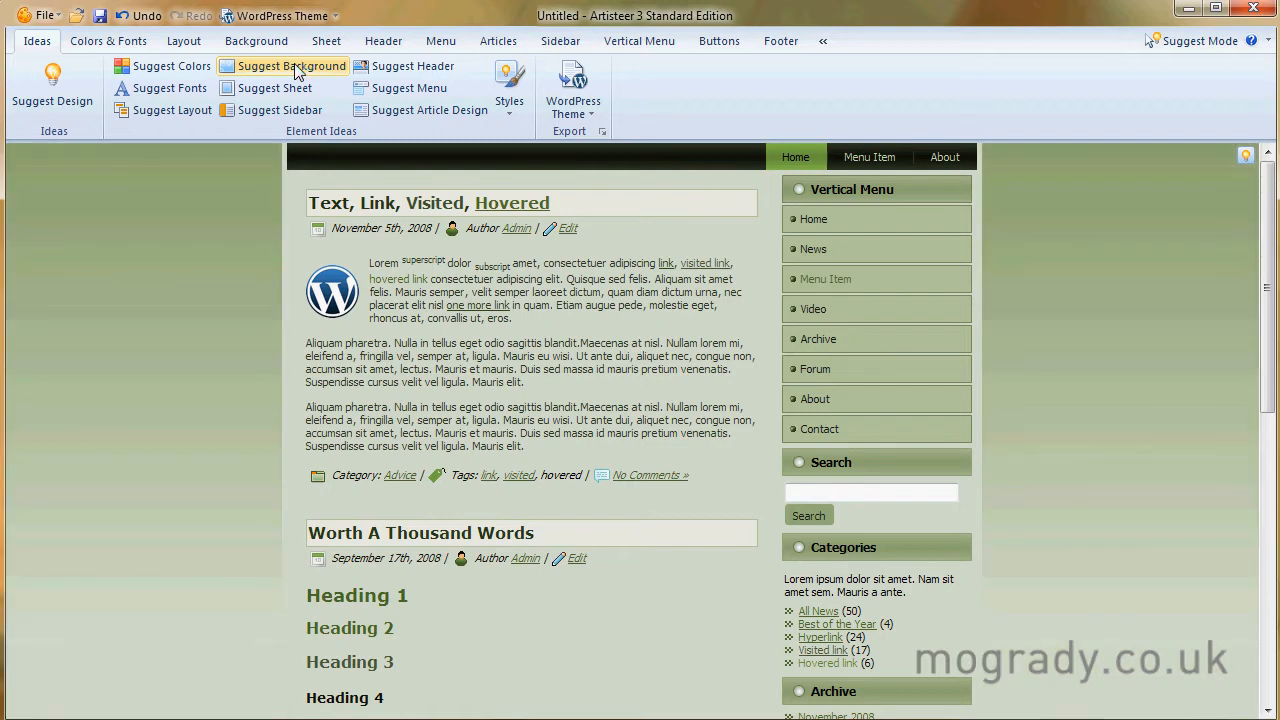
mouse_move(275, 88)
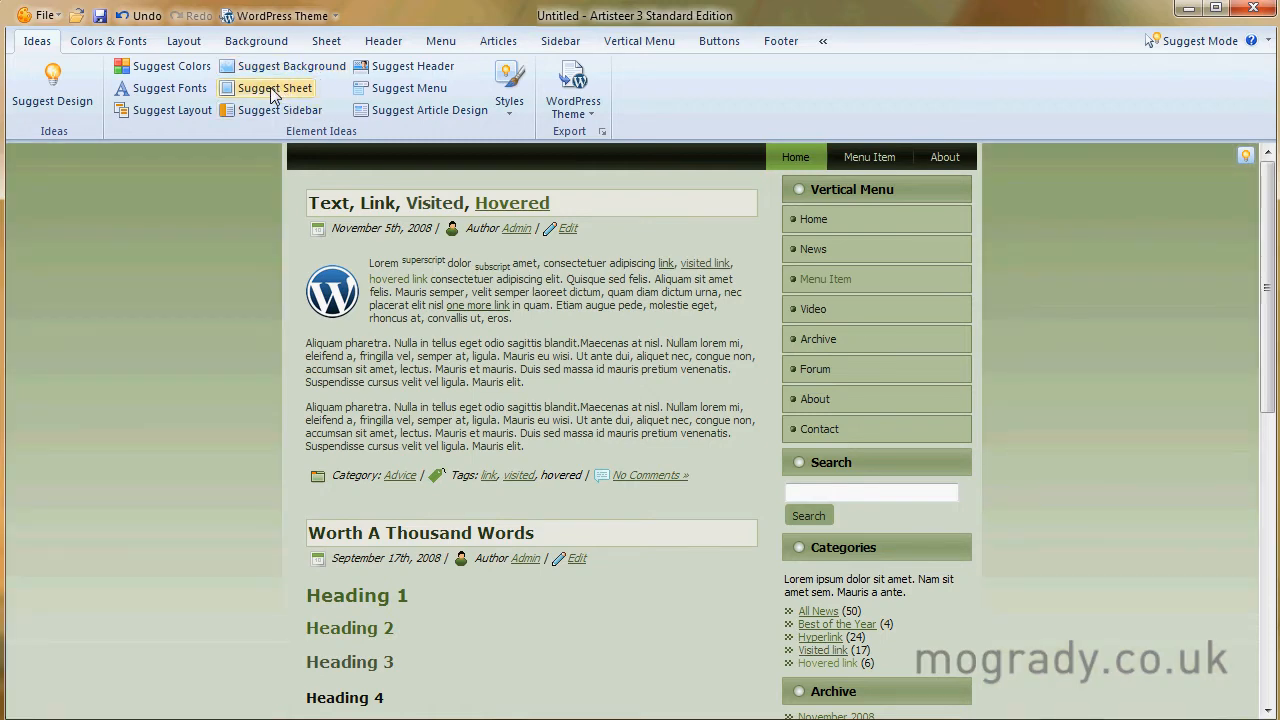
Step: Cycle through suggested sheet styles until a wide, shadowed sheet set lower appears
left_click(274, 88)
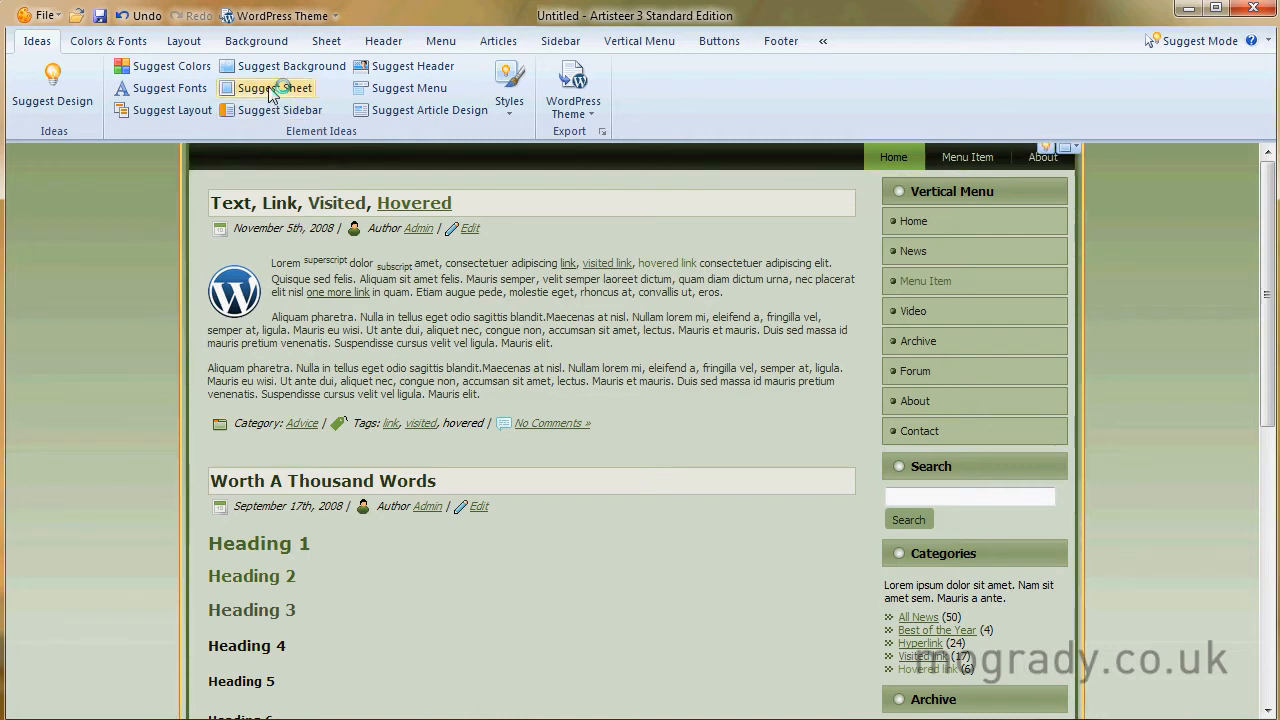
left_click(274, 88)
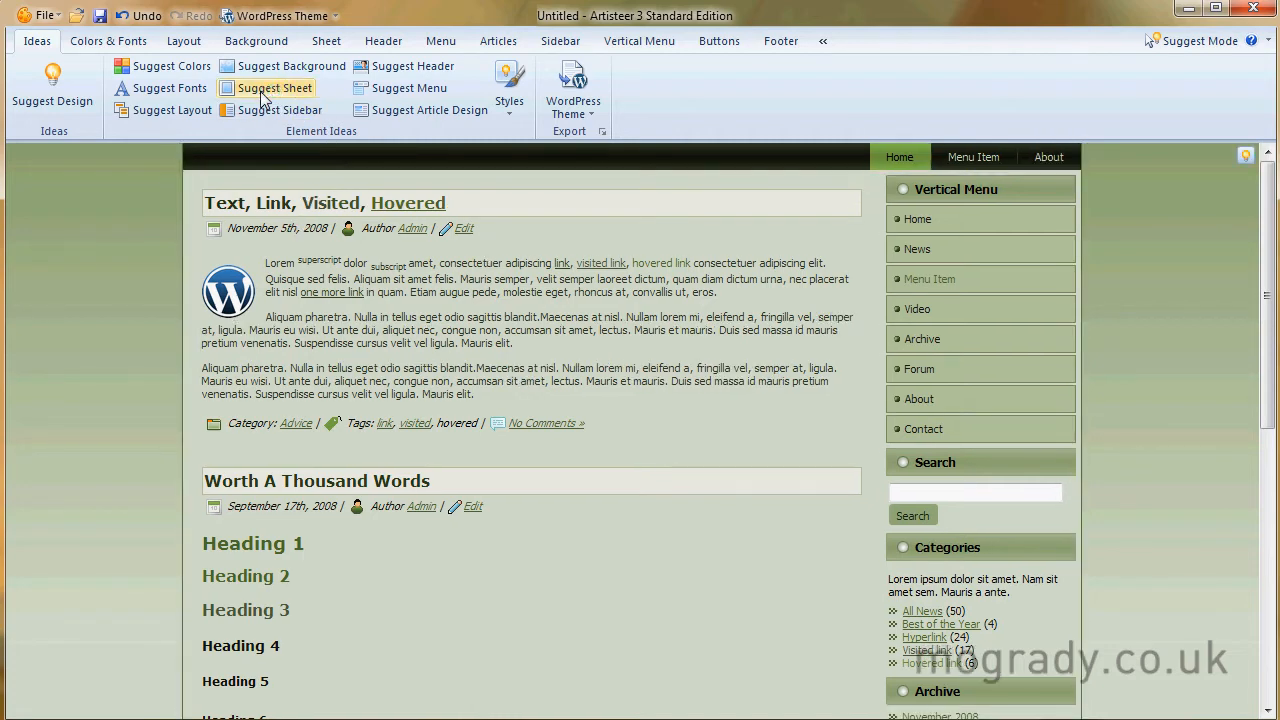
left_click(275, 88)
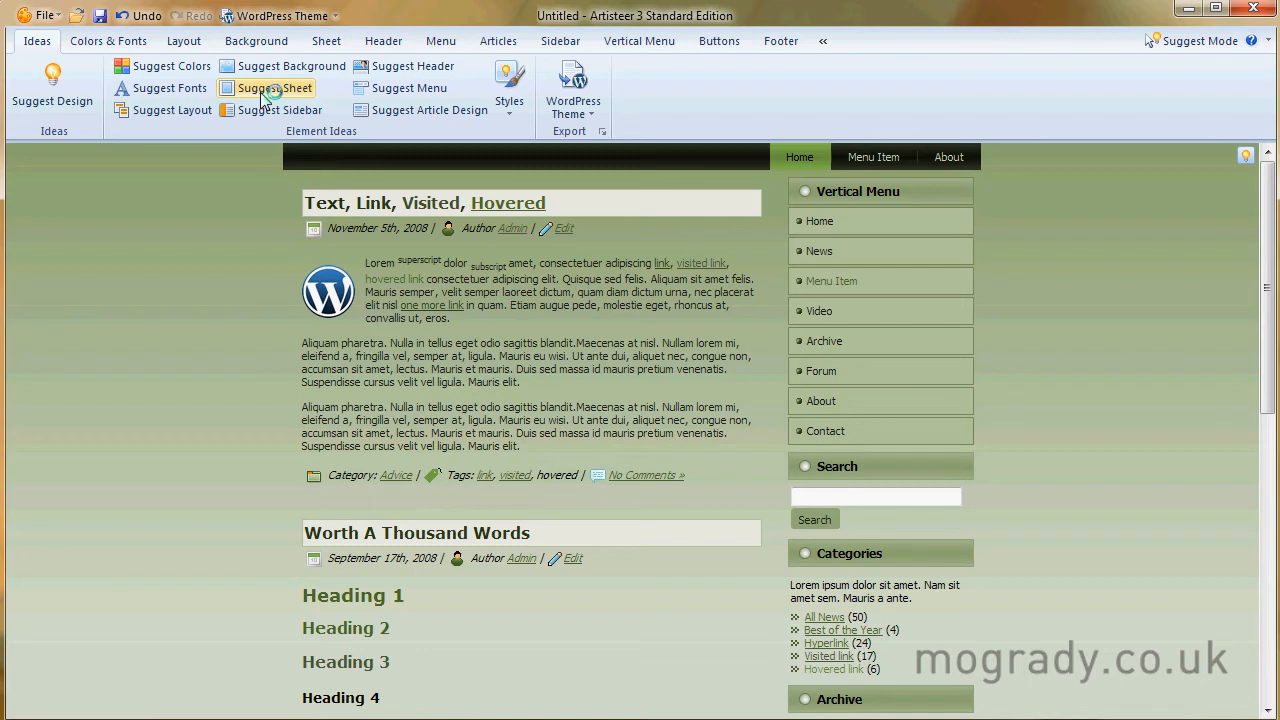
left_click(275, 88)
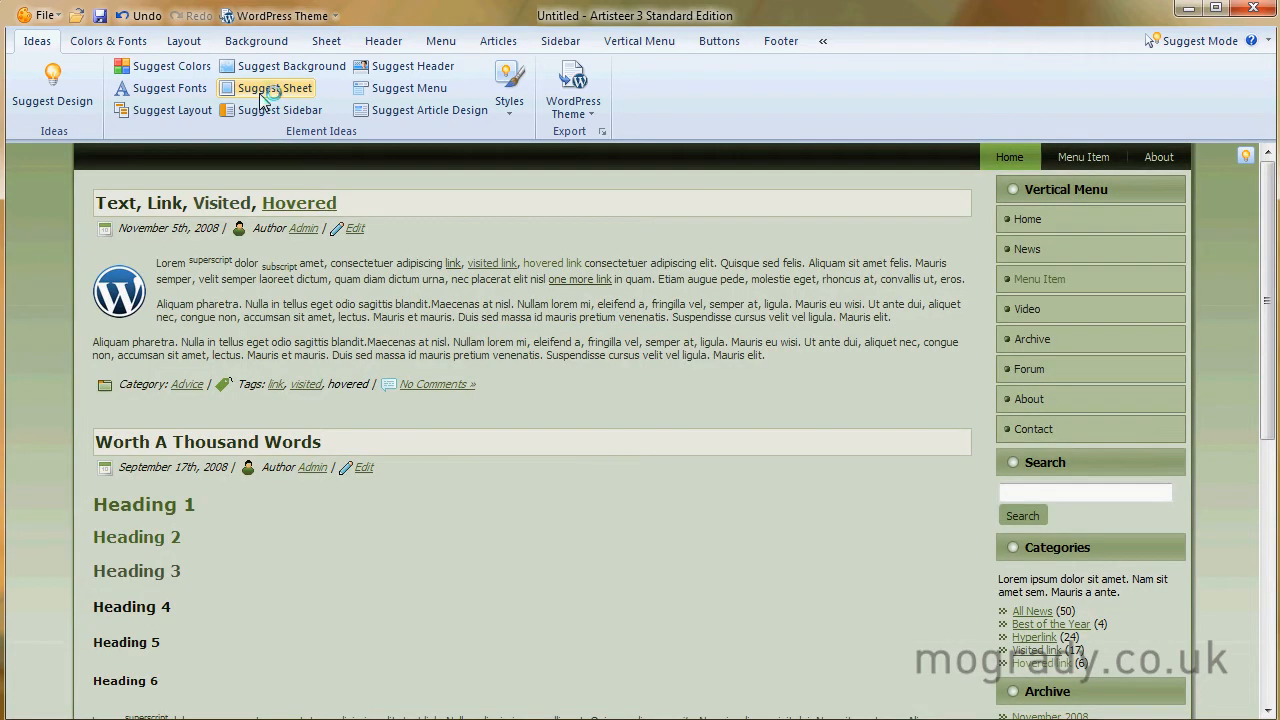
left_click(274, 88)
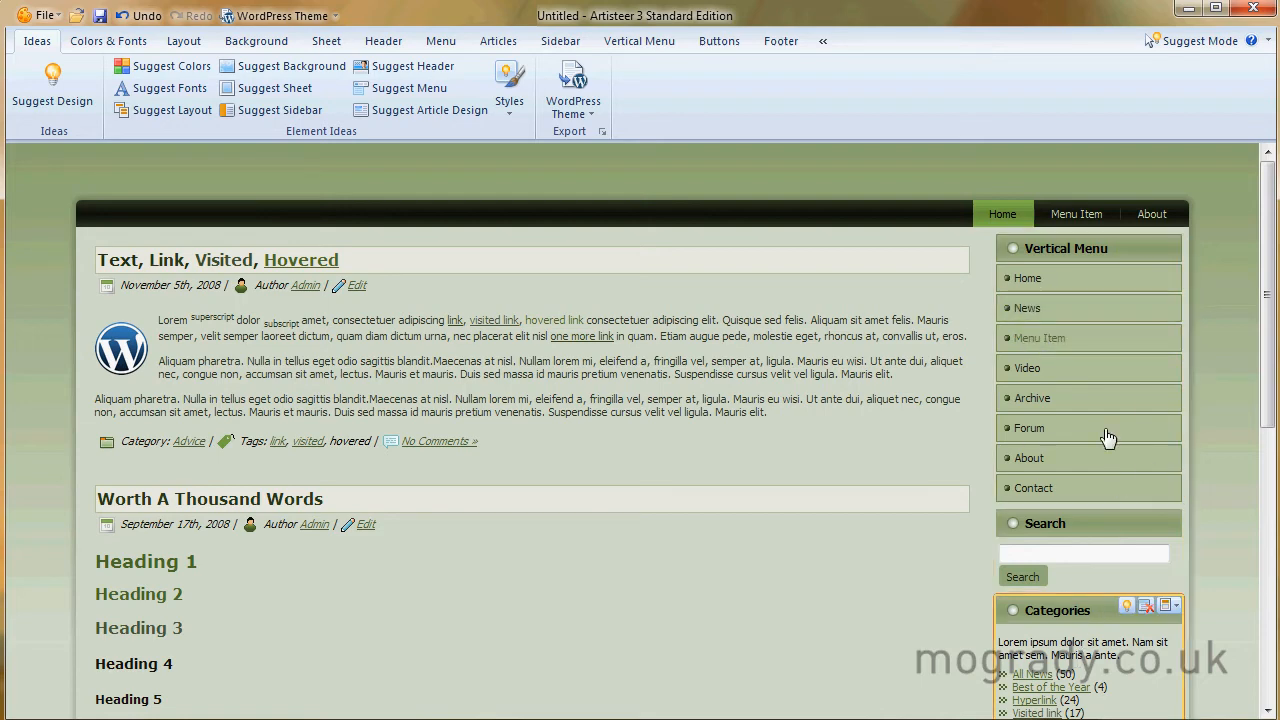
Step: Cycle through suggested sidebar styles until plain unboxed menu, search and category blocks appear
left_click(280, 109)
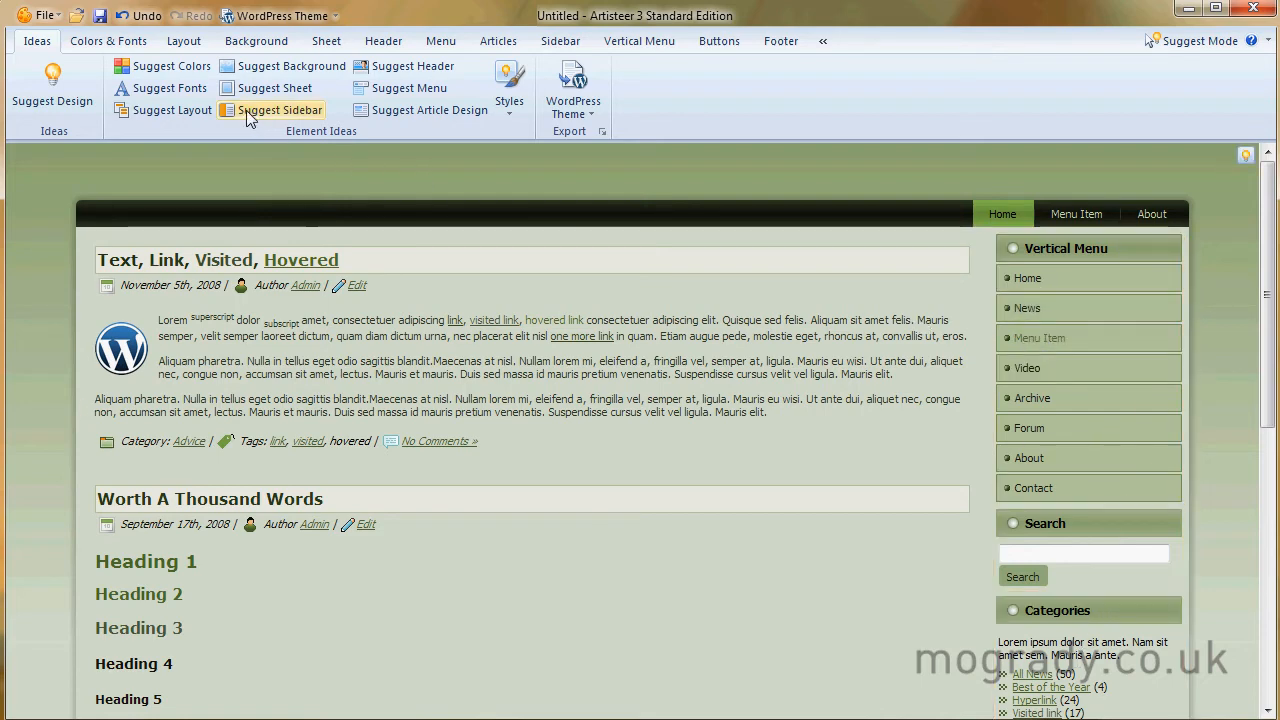
mouse_move(217, 95)
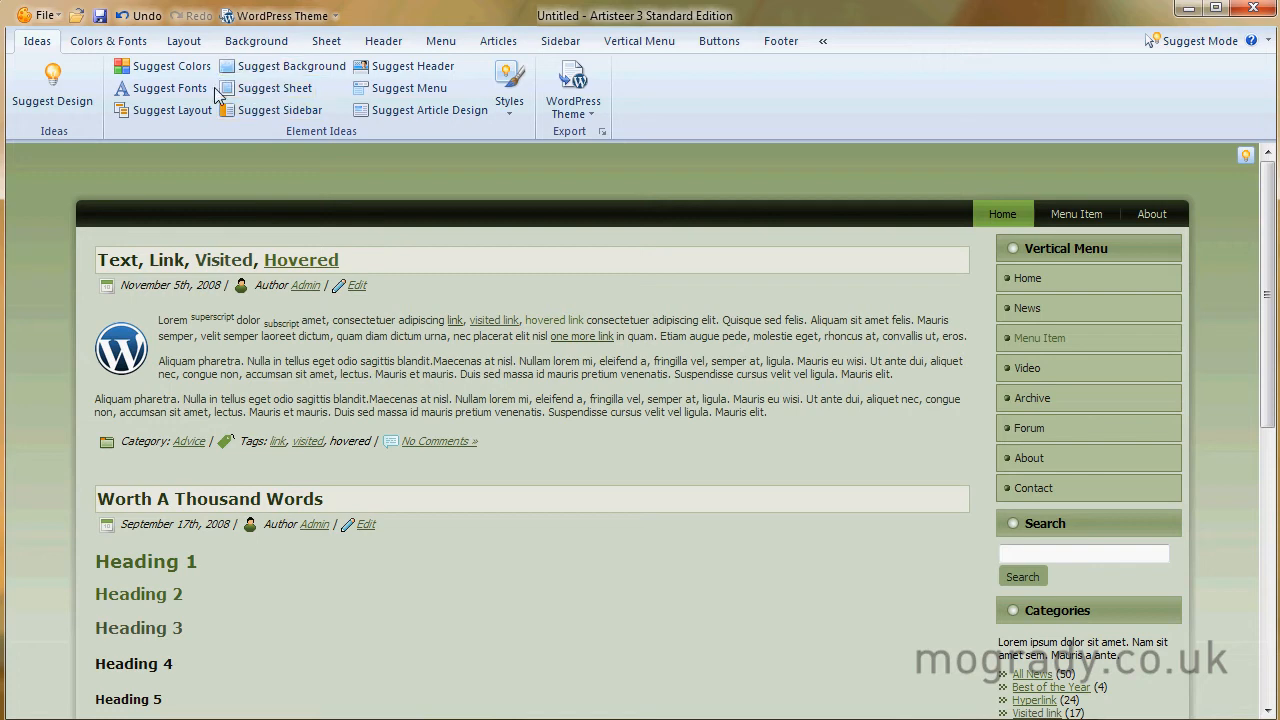
left_click(279, 109)
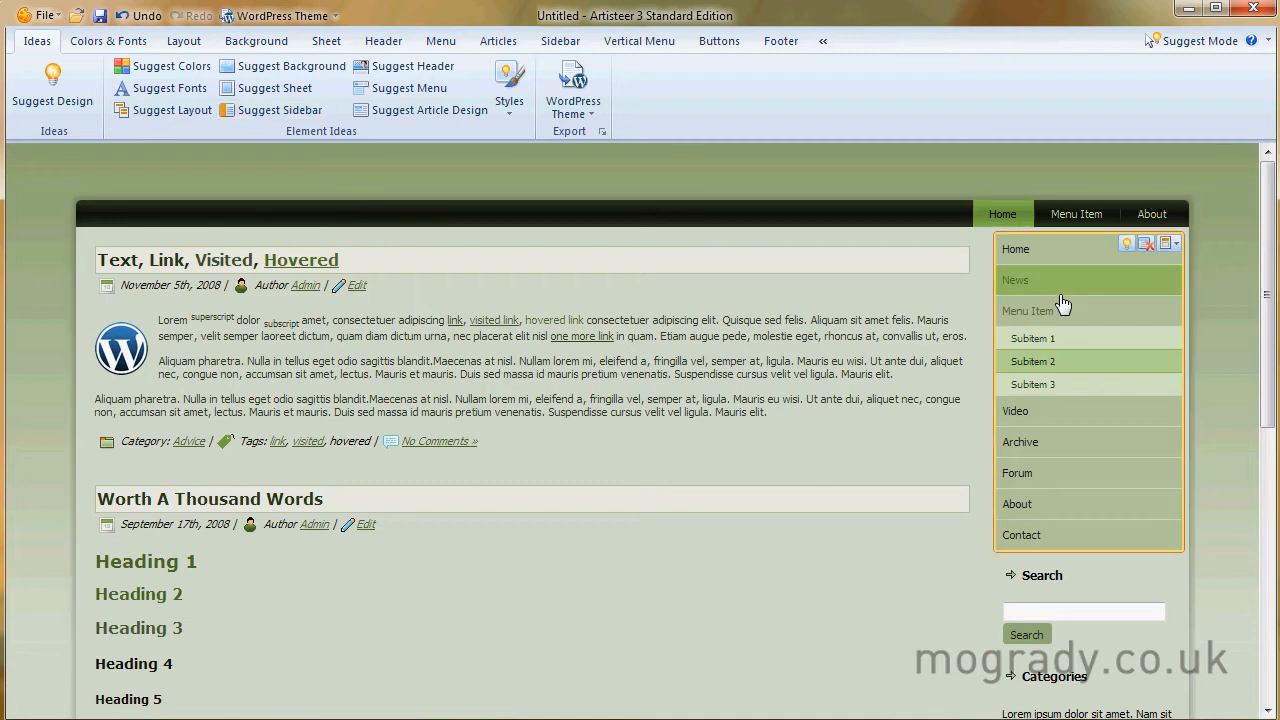
left_click(282, 110)
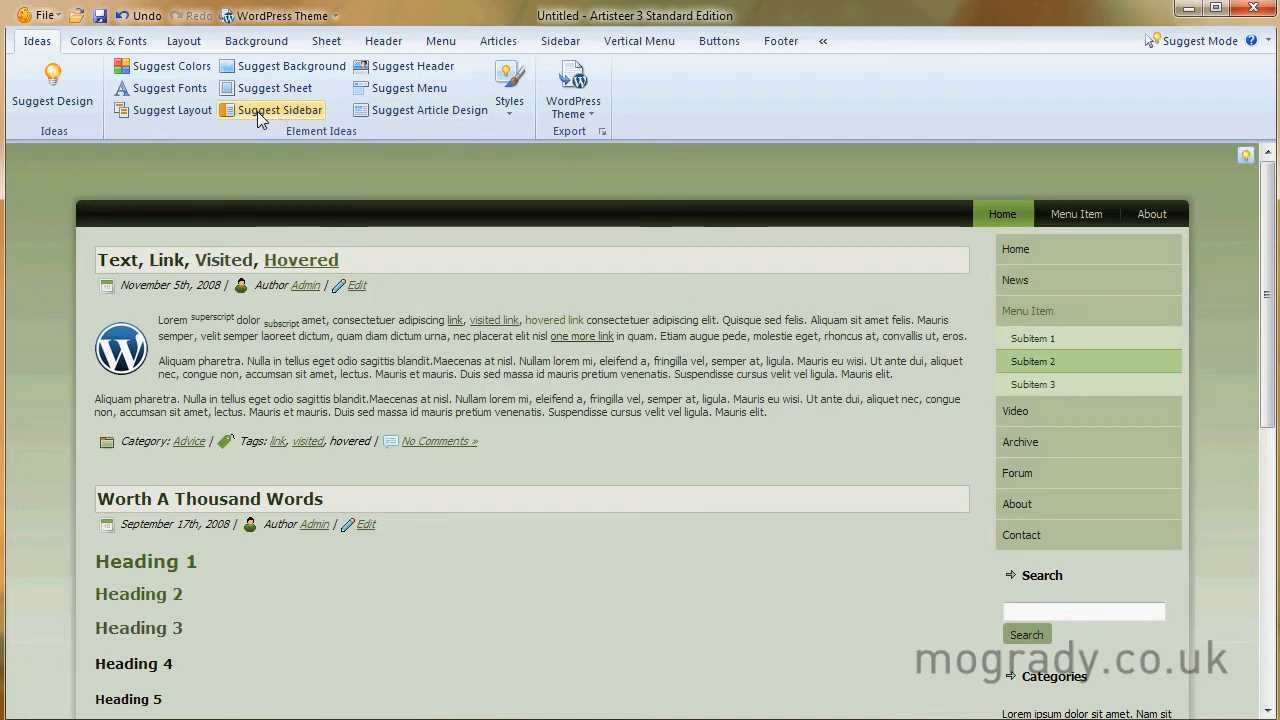
left_click(281, 110)
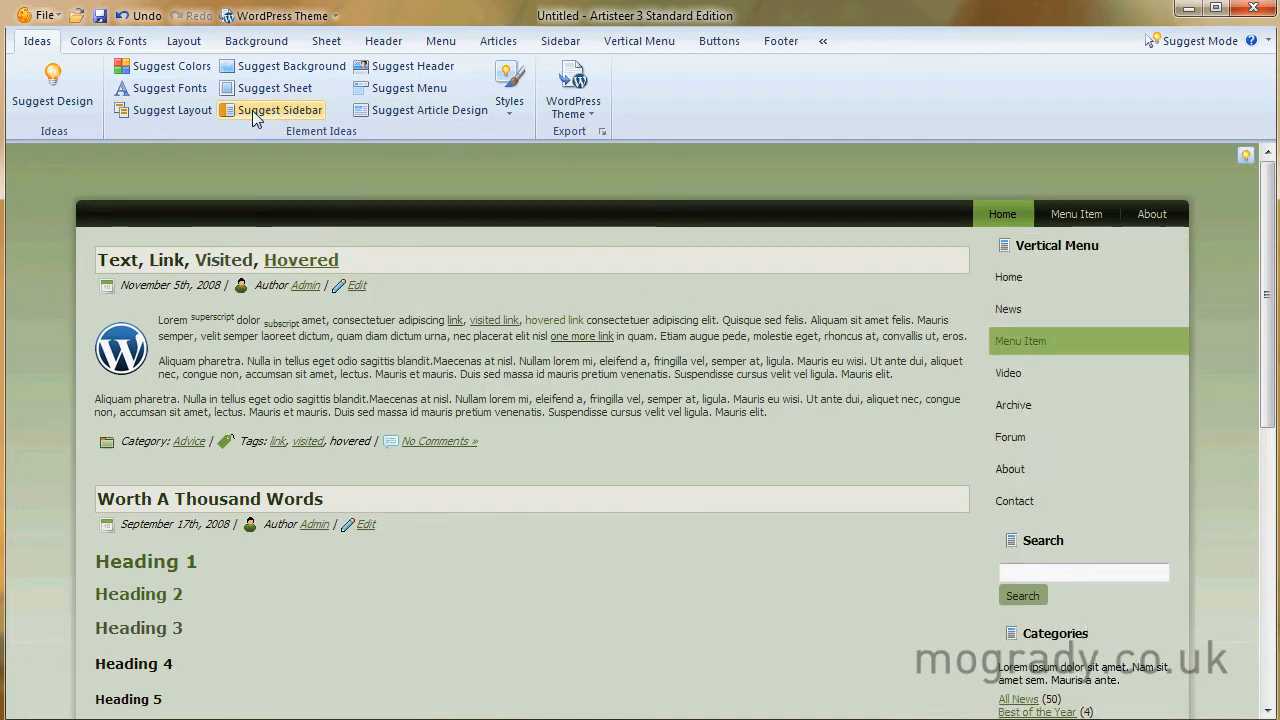
left_click(280, 110)
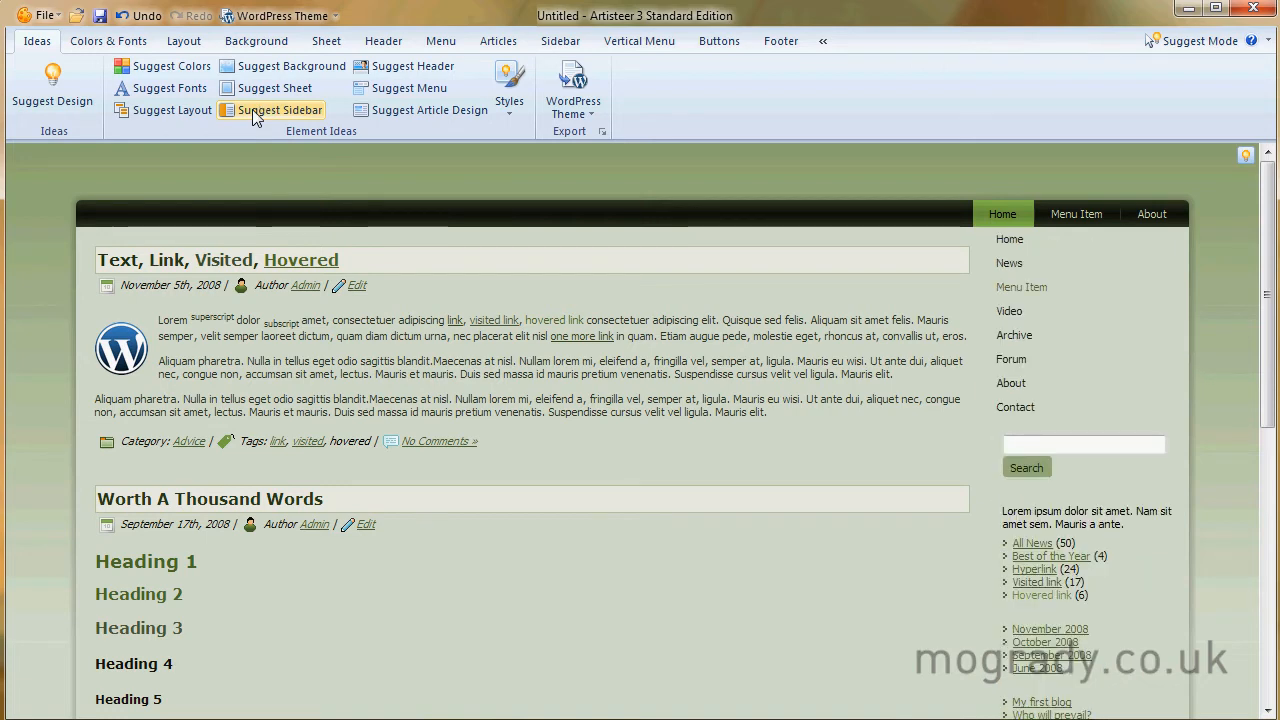
left_click(280, 110)
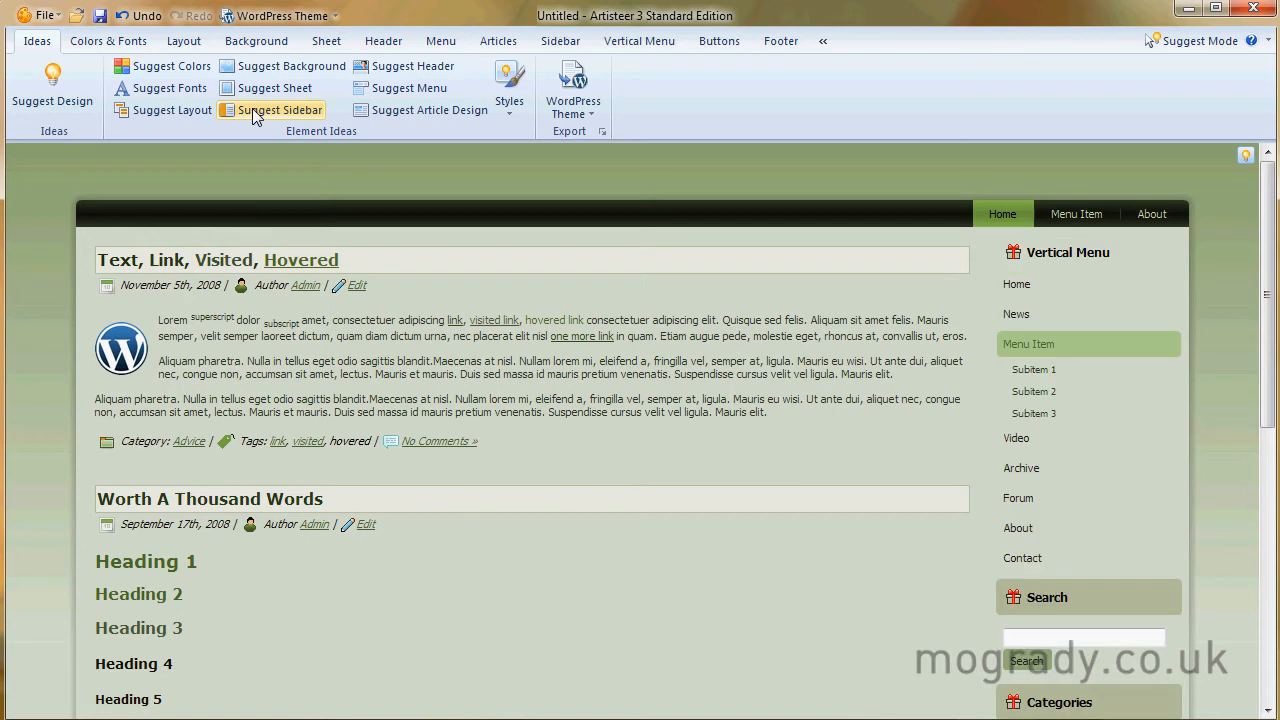
left_click(279, 109)
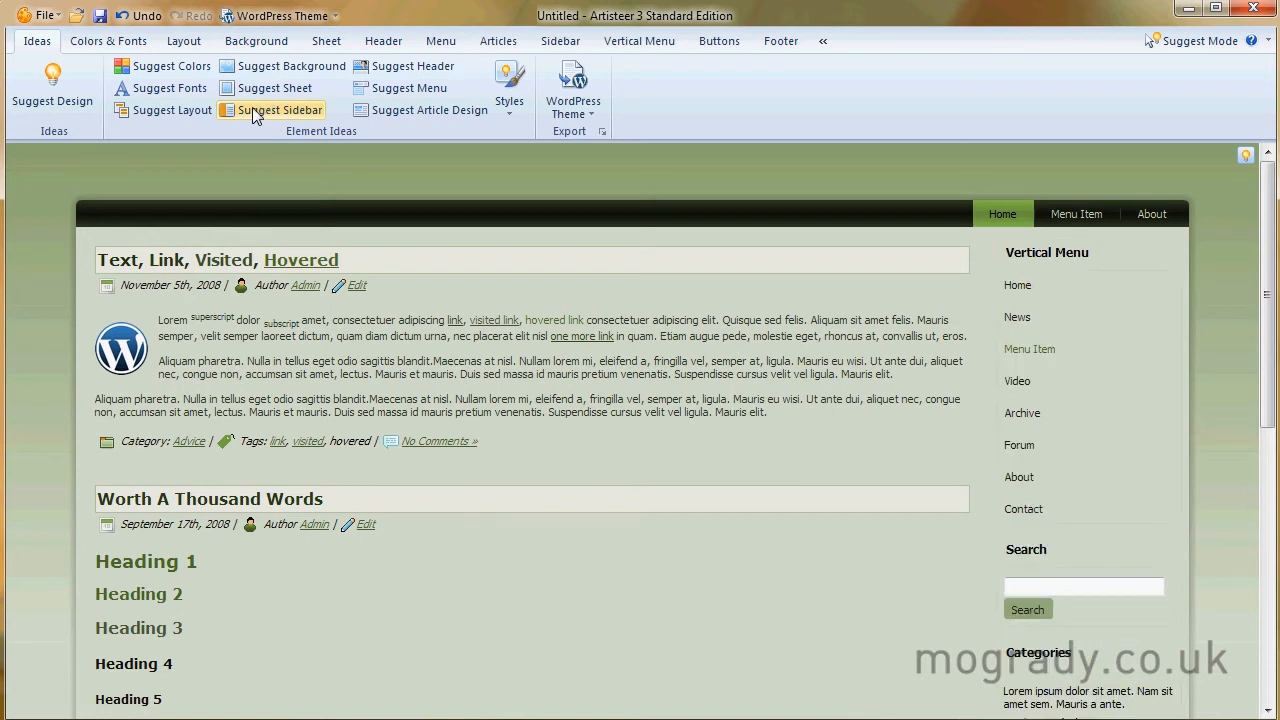
mouse_move(462, 164)
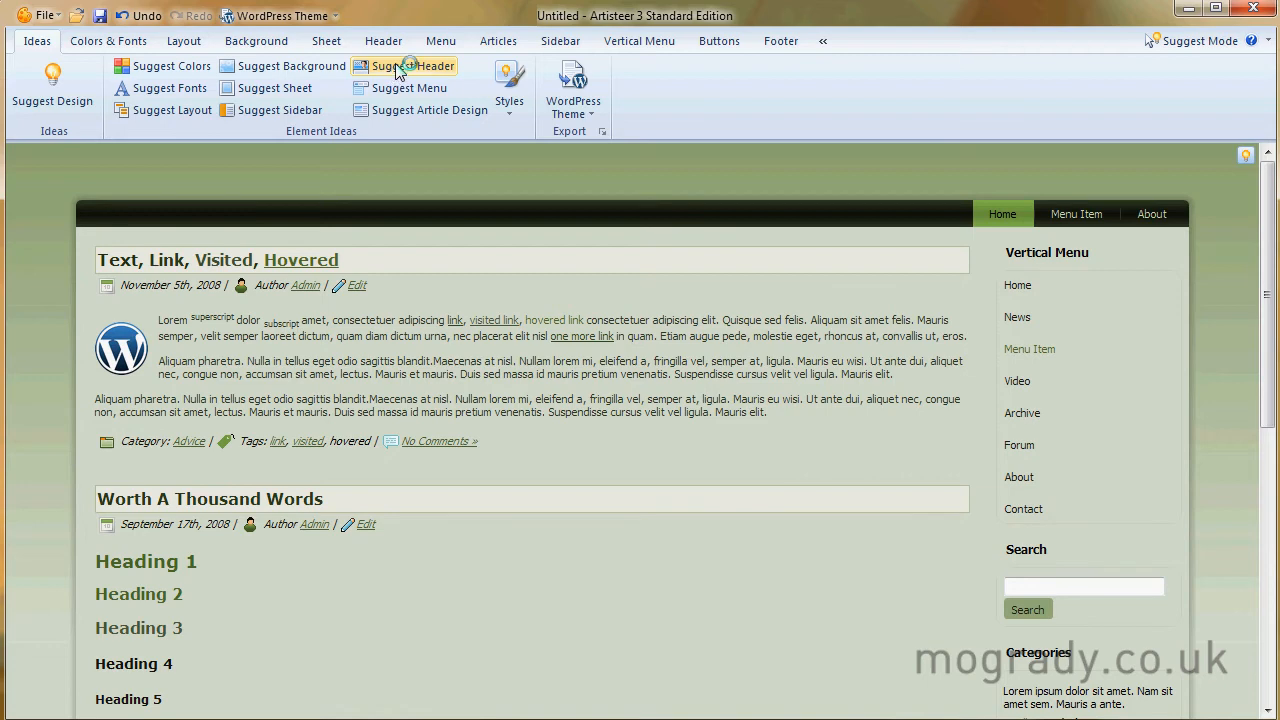
Step: Try suggested headers until the green world-map banner with title and slogan appears
left_click(413, 66)
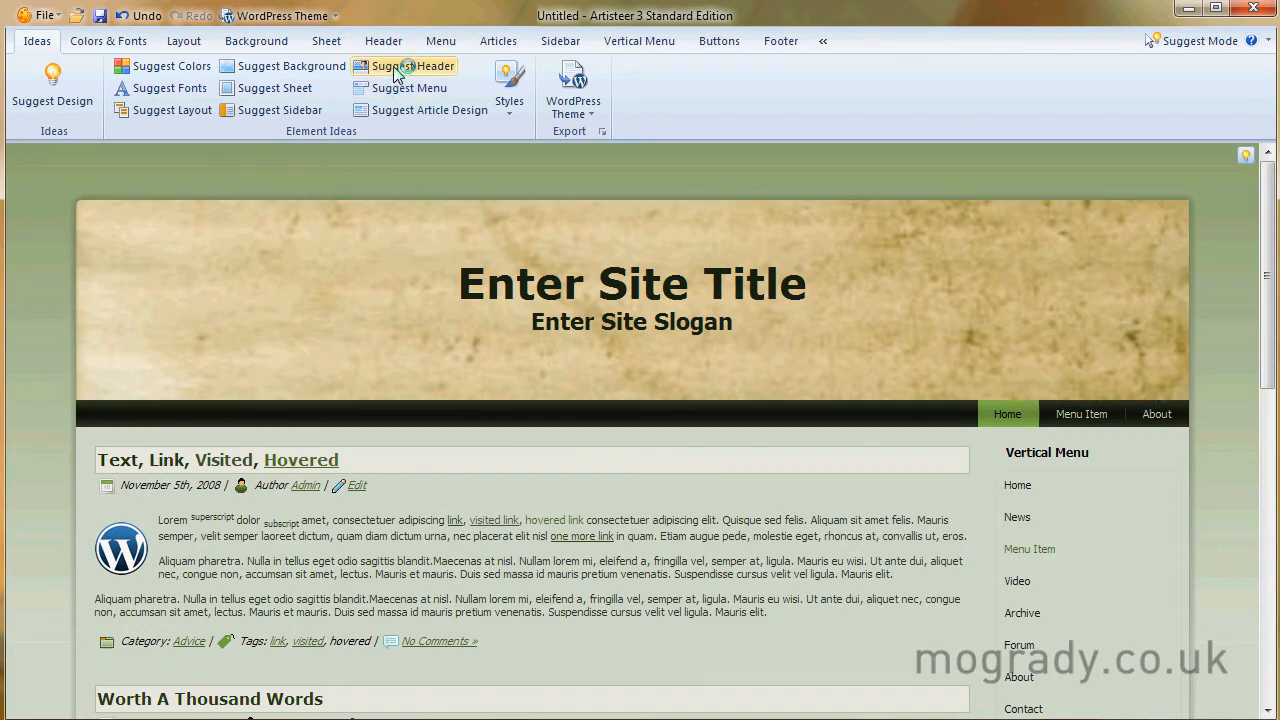
left_click(413, 65)
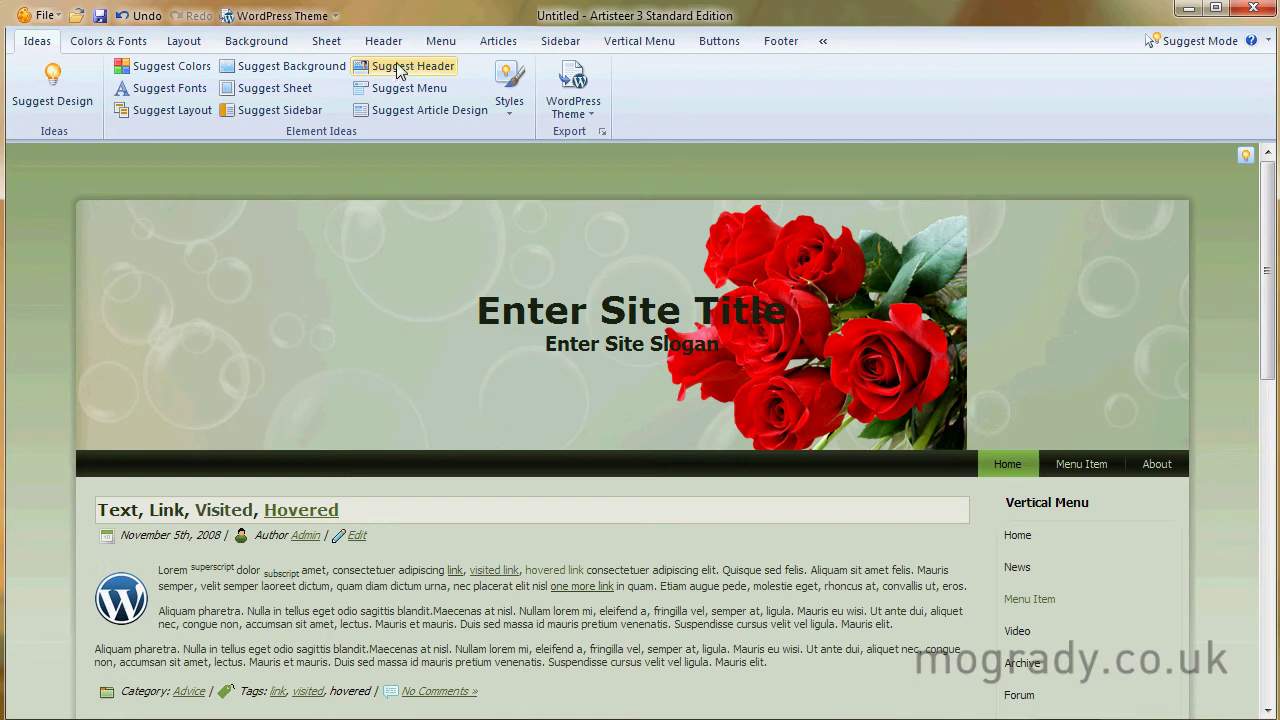
left_click(411, 65)
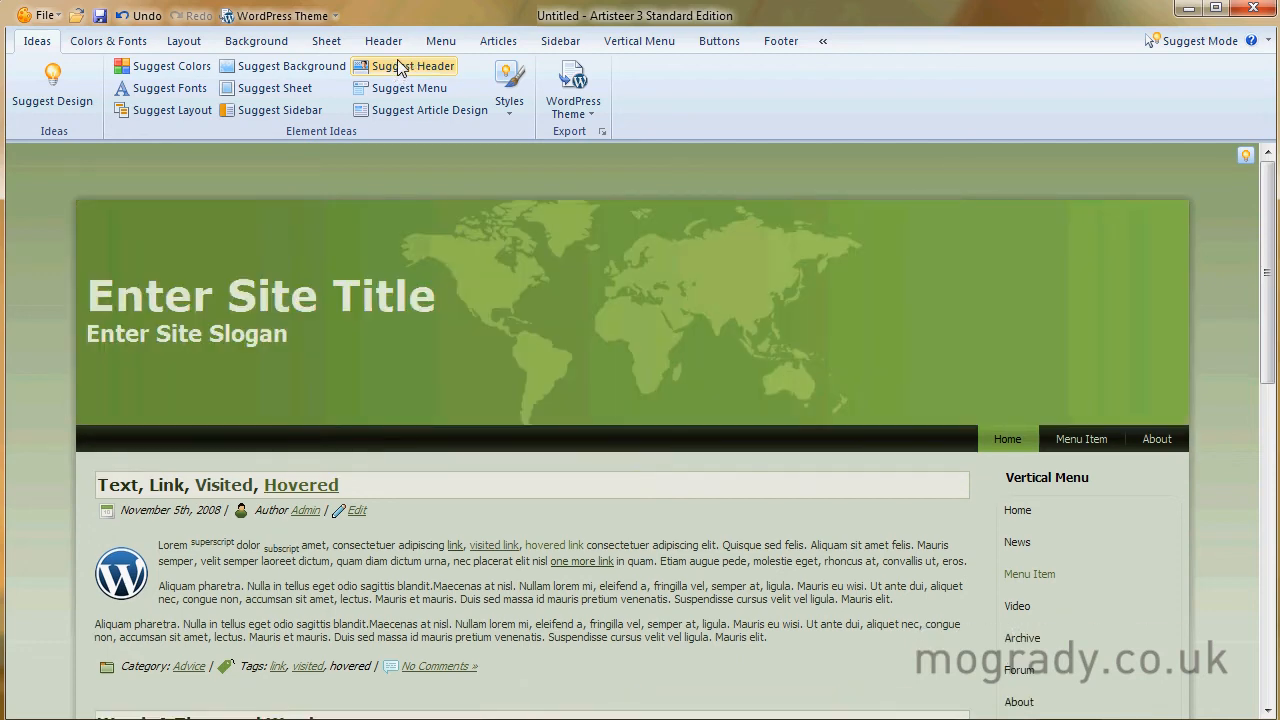
mouse_move(410, 88)
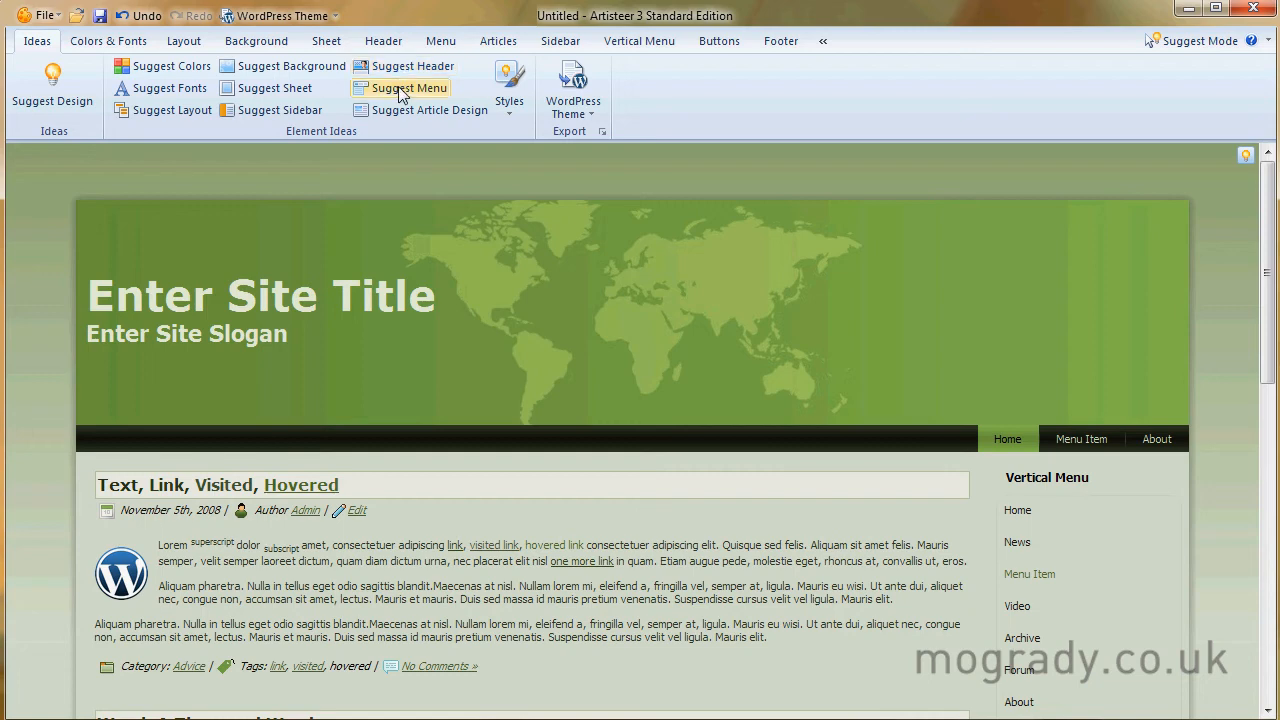
mouse_move(383, 98)
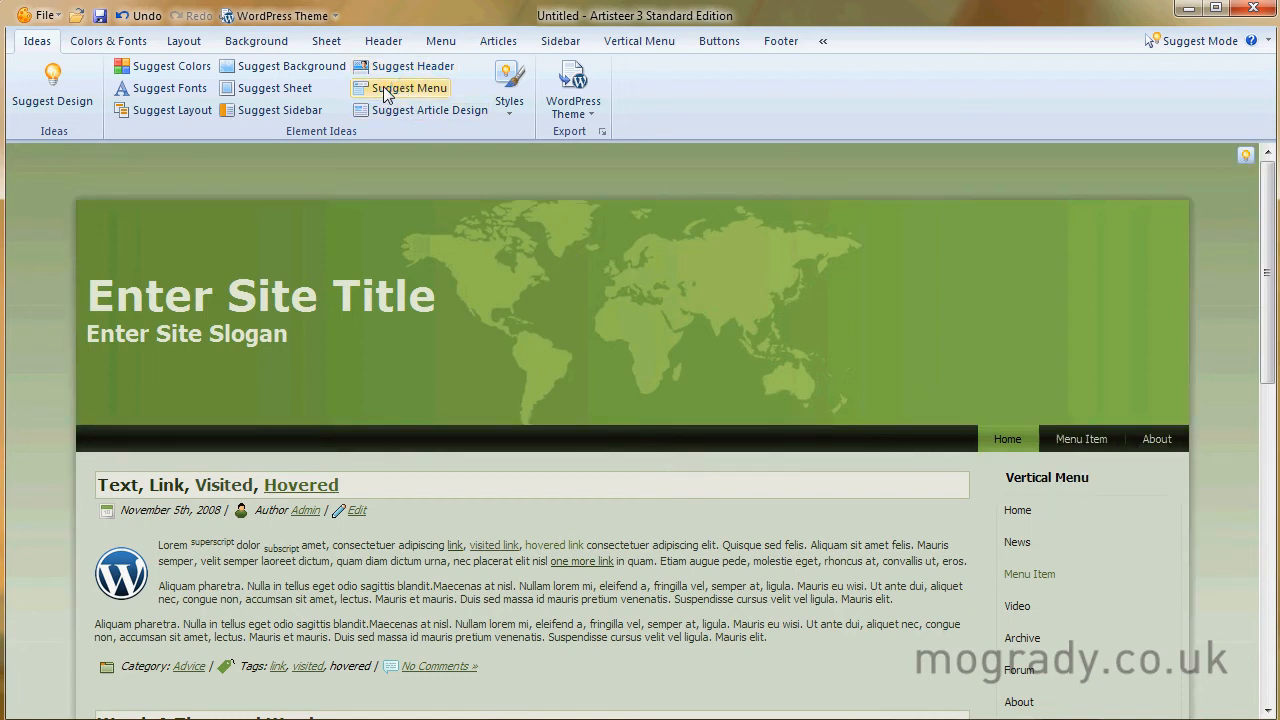
Step: Try suggested menu styles until rounded green tabs on a dark bar appear
left_click(410, 88)
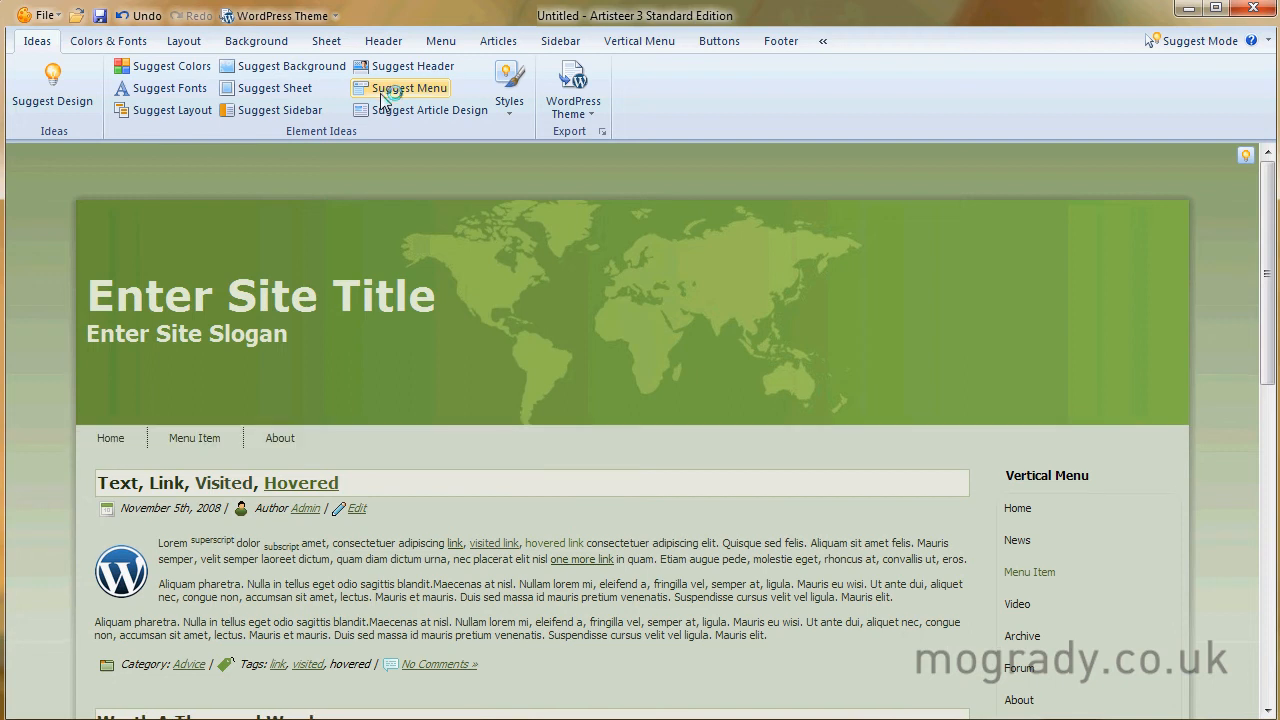
left_click(408, 88)
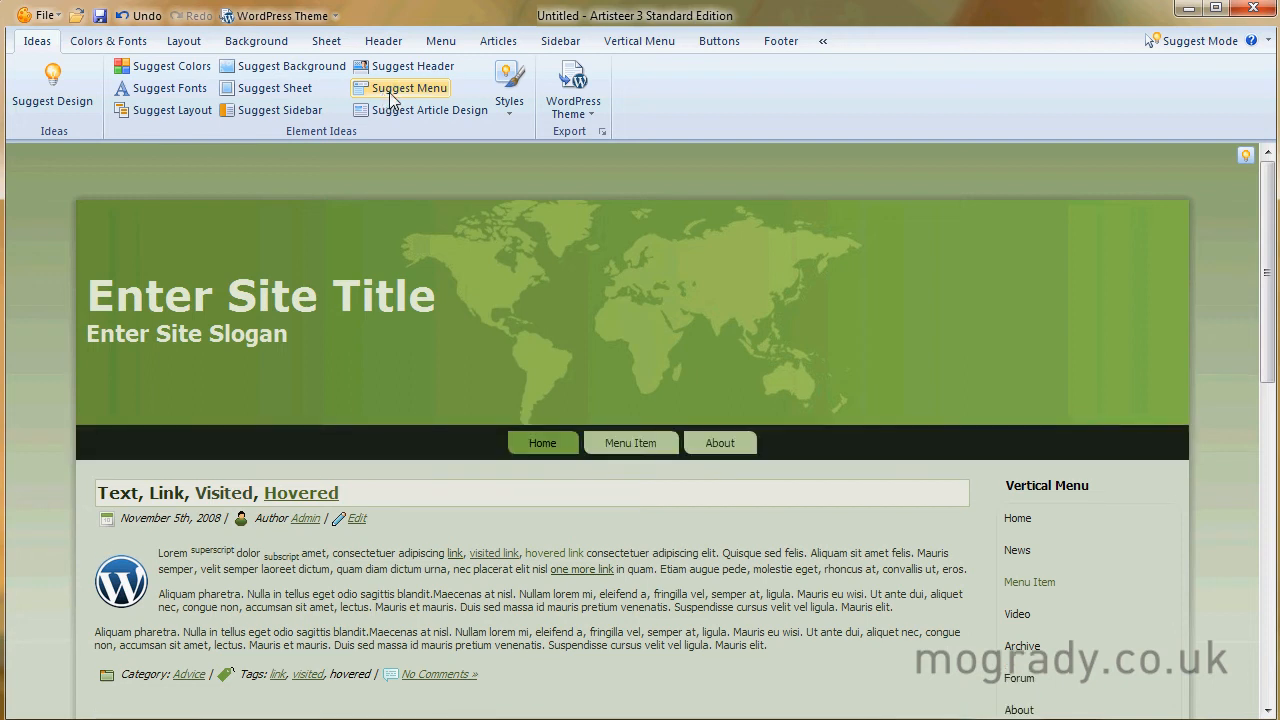
mouse_move(410, 190)
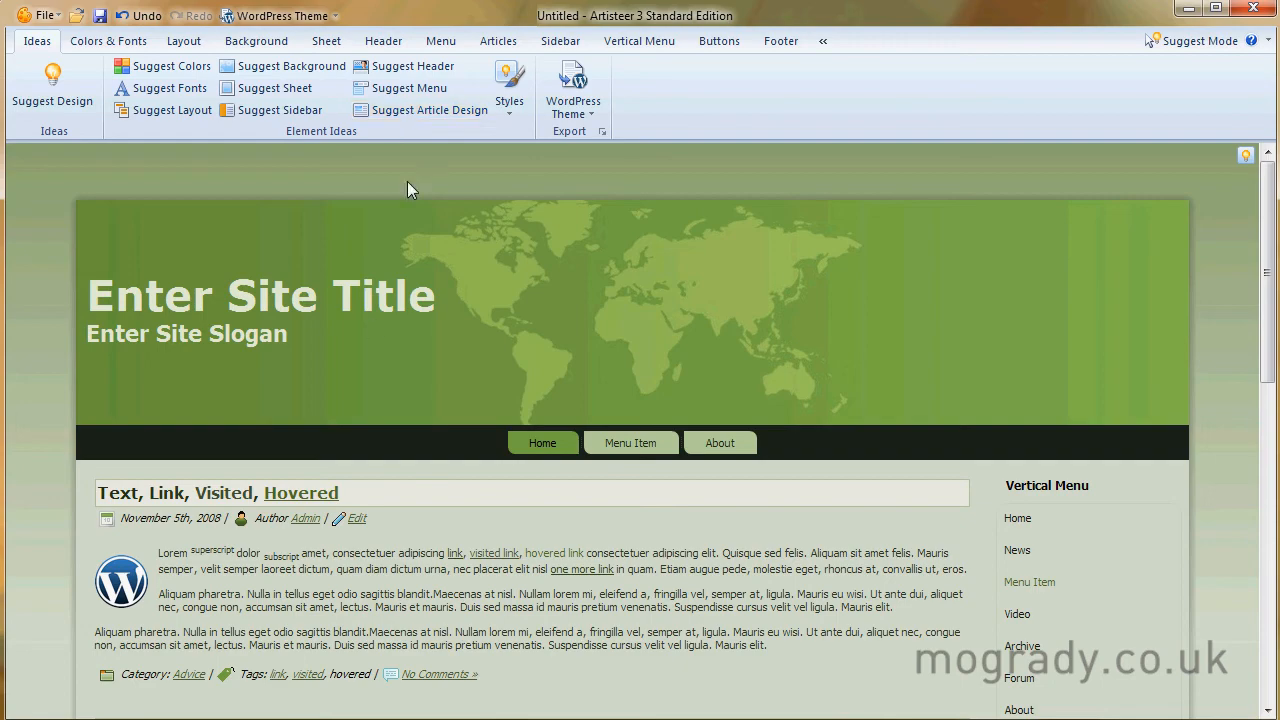
Step: Try three suggested article designs until posts show icons beside dates, authors, categories and tags
scroll("down", 3)
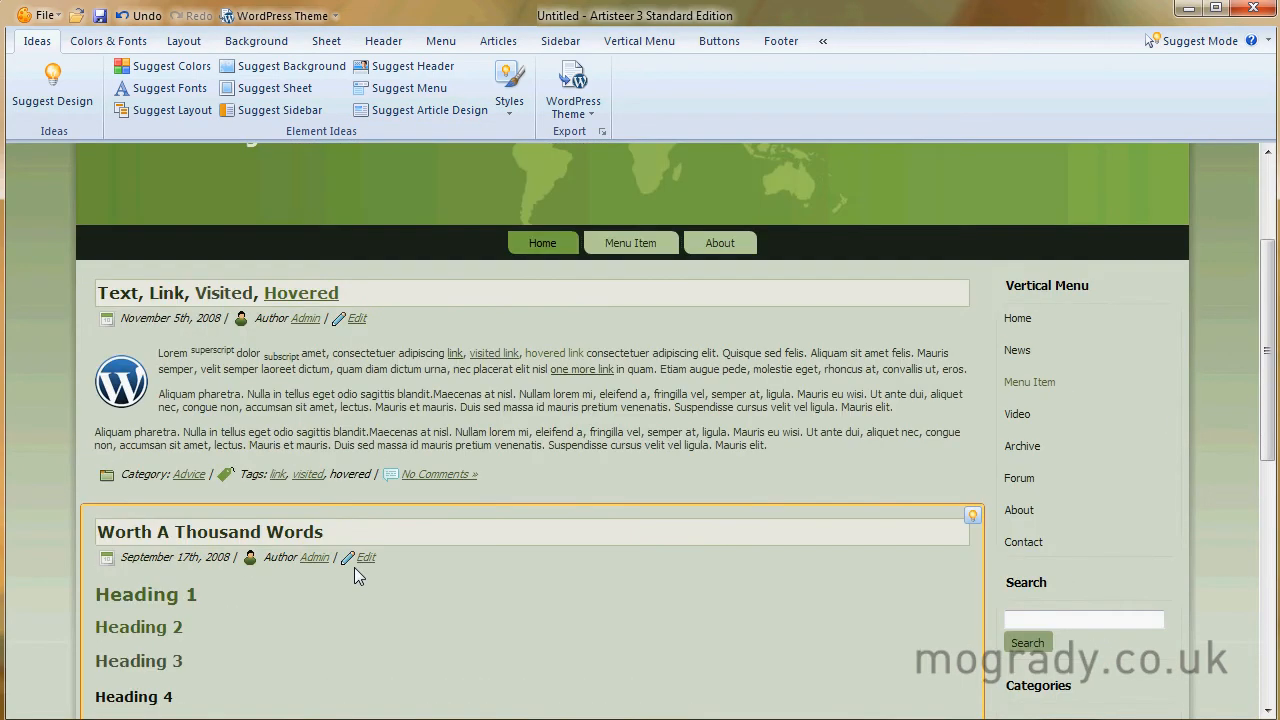
mouse_move(459, 175)
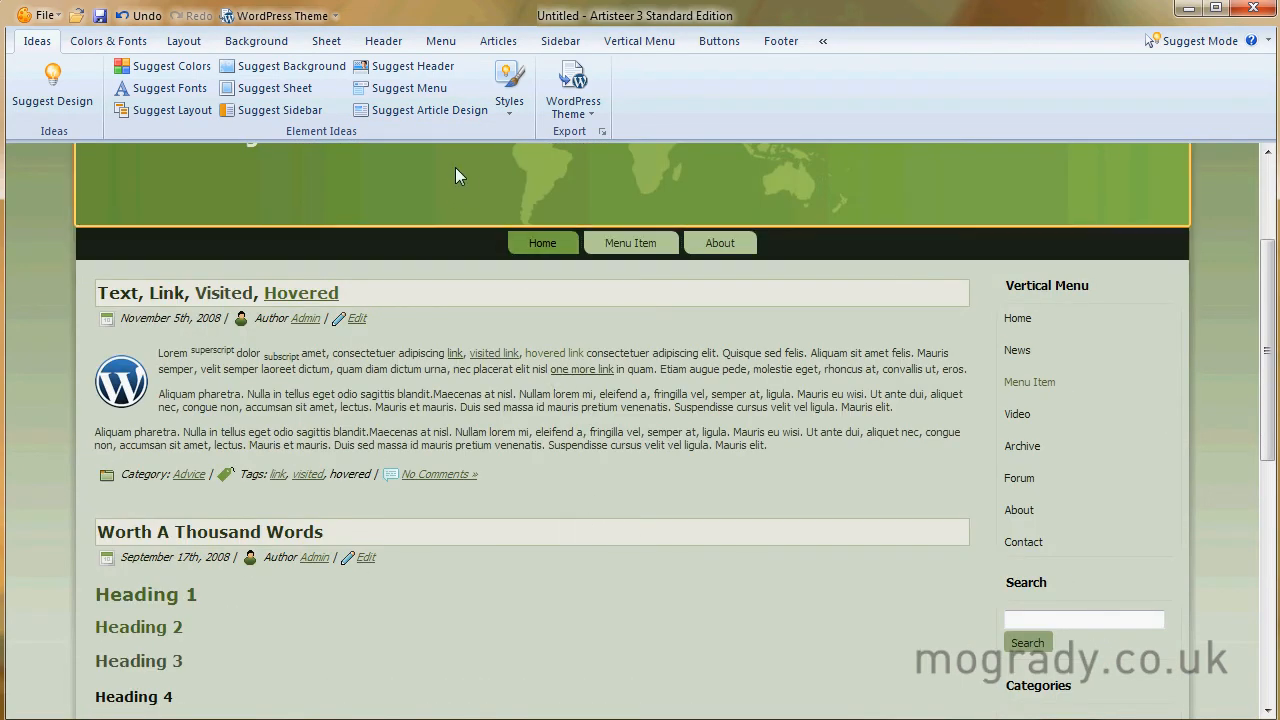
mouse_move(431, 110)
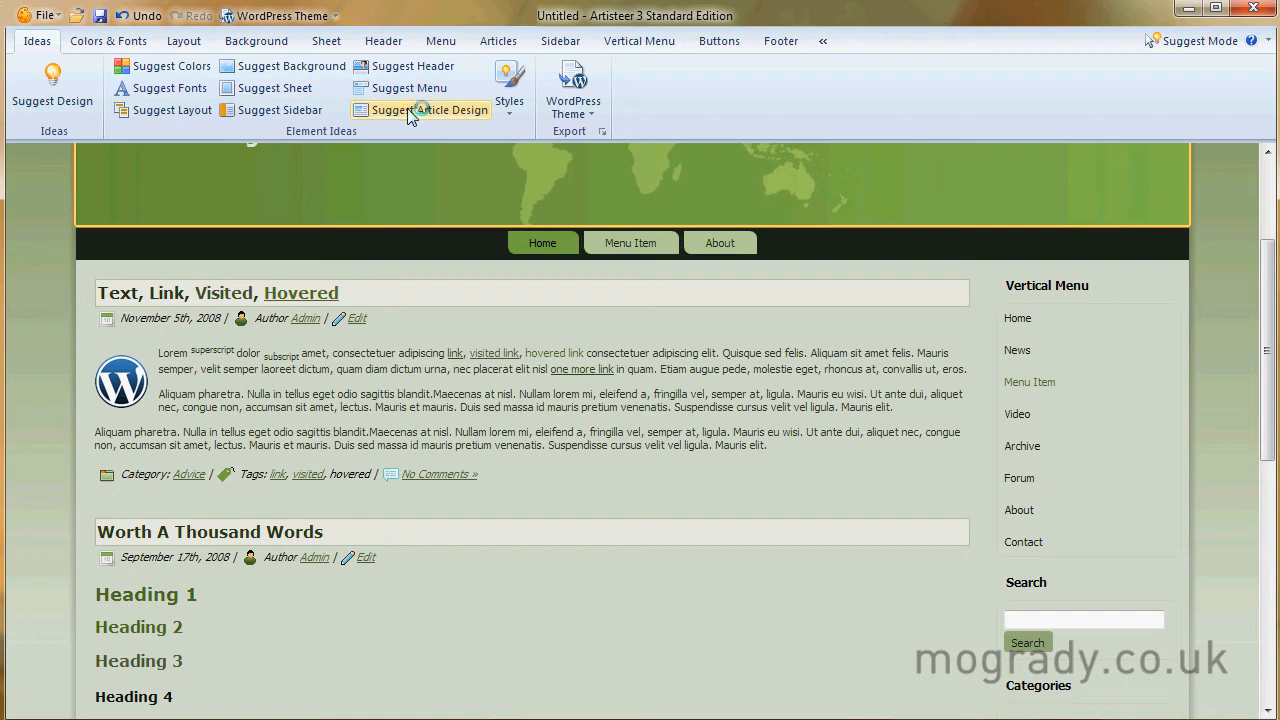
left_click(441, 110)
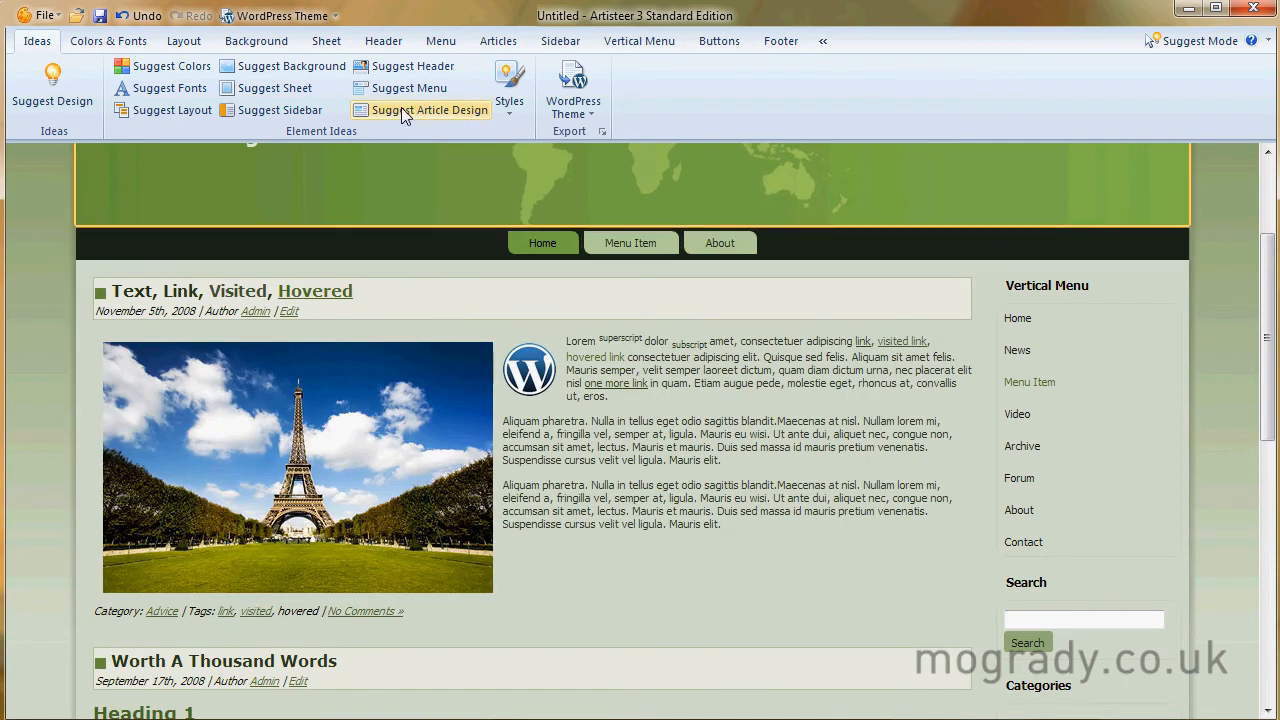
mouse_move(450, 390)
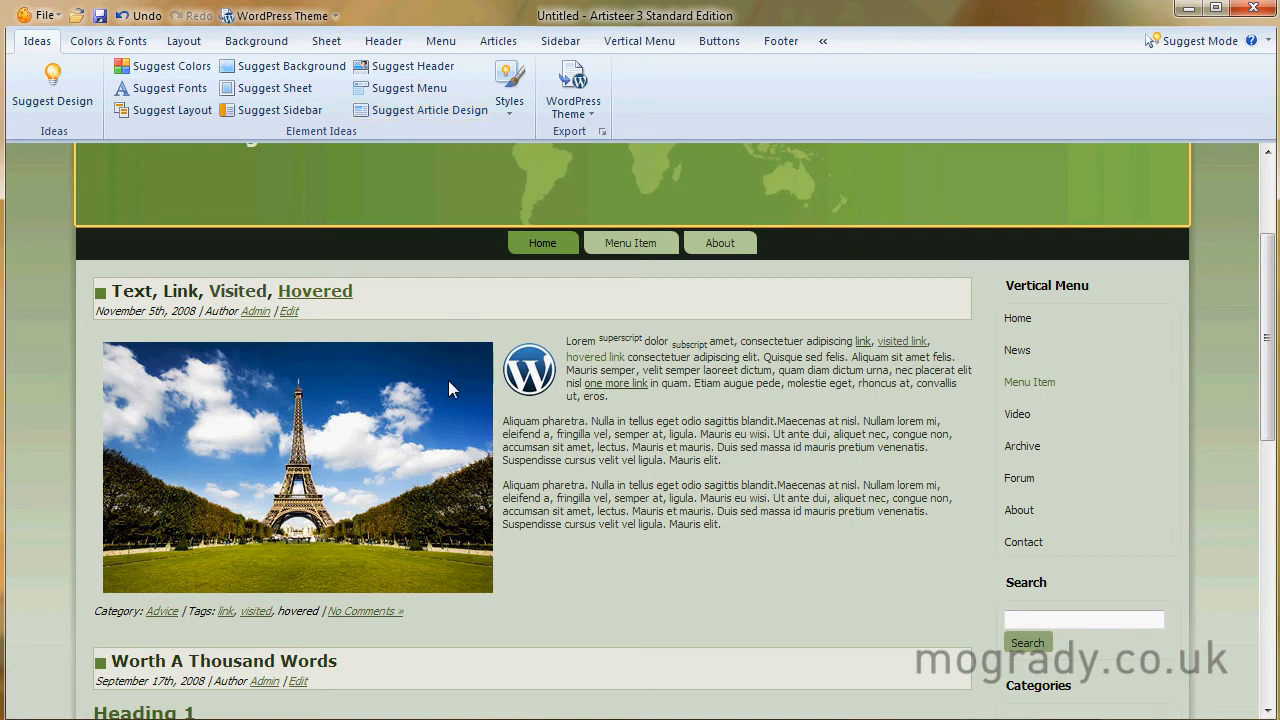
scroll("down", 3)
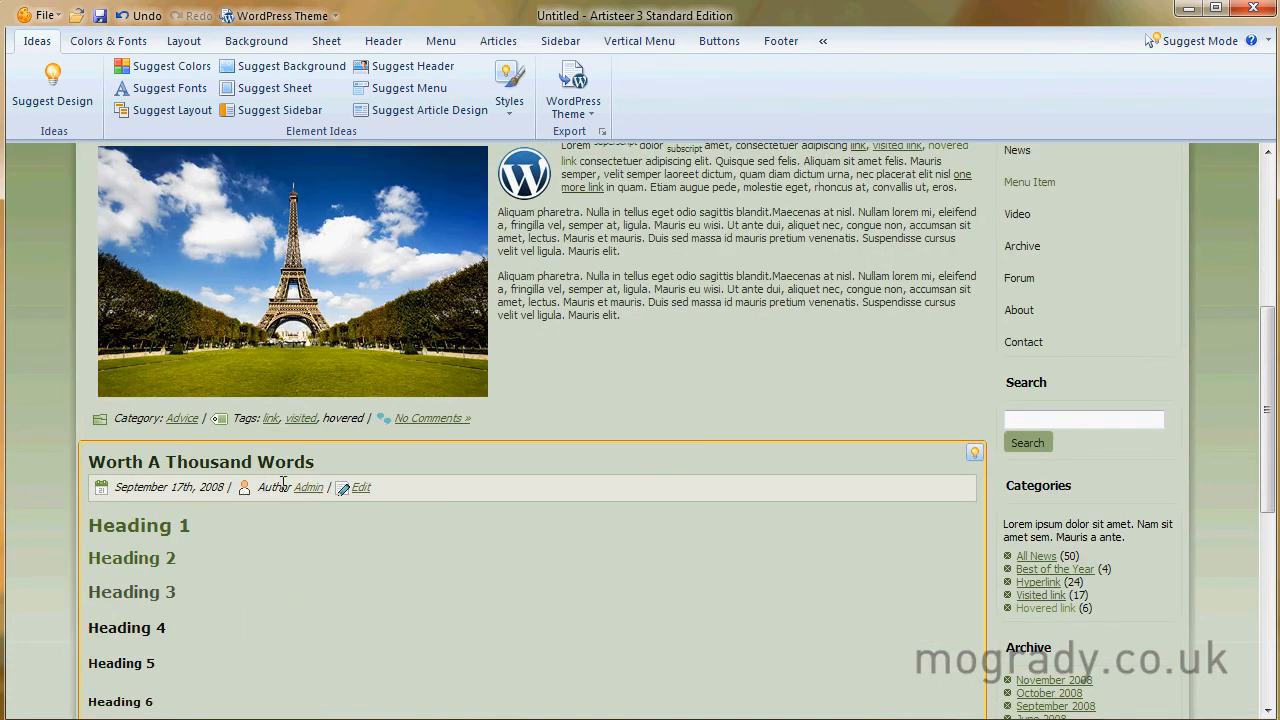
mouse_move(378, 462)
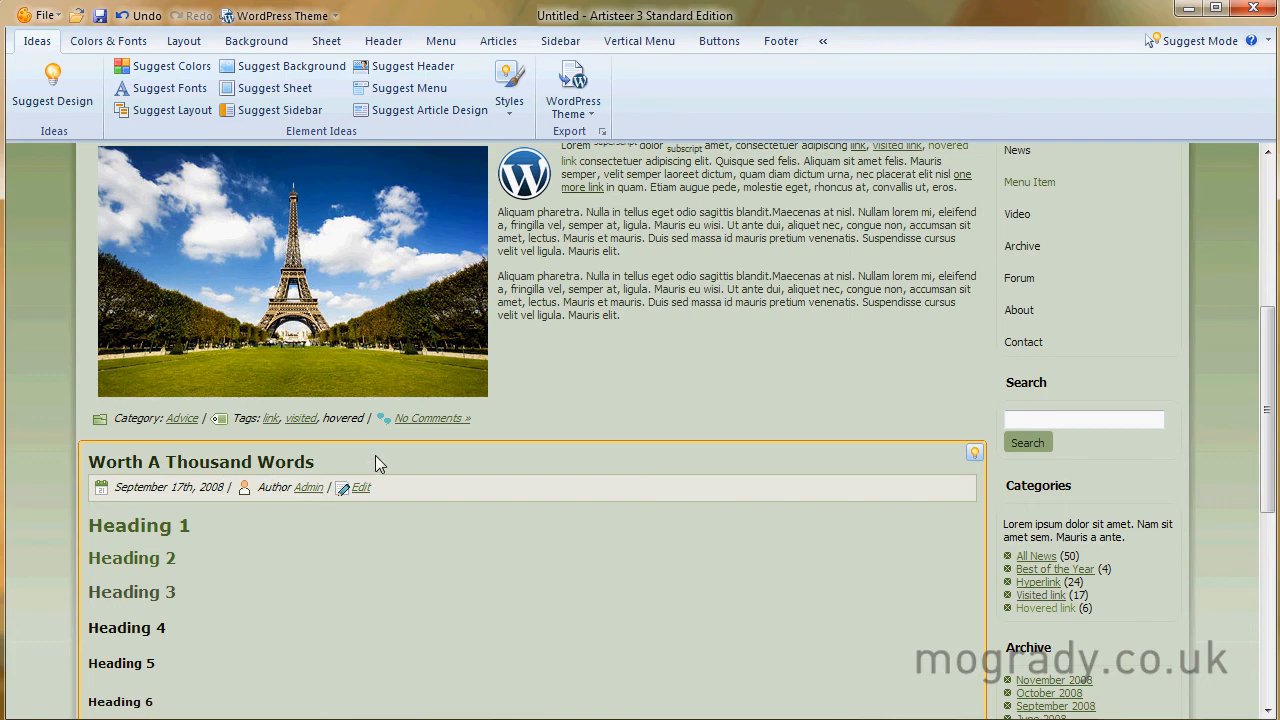
scroll("down", 3)
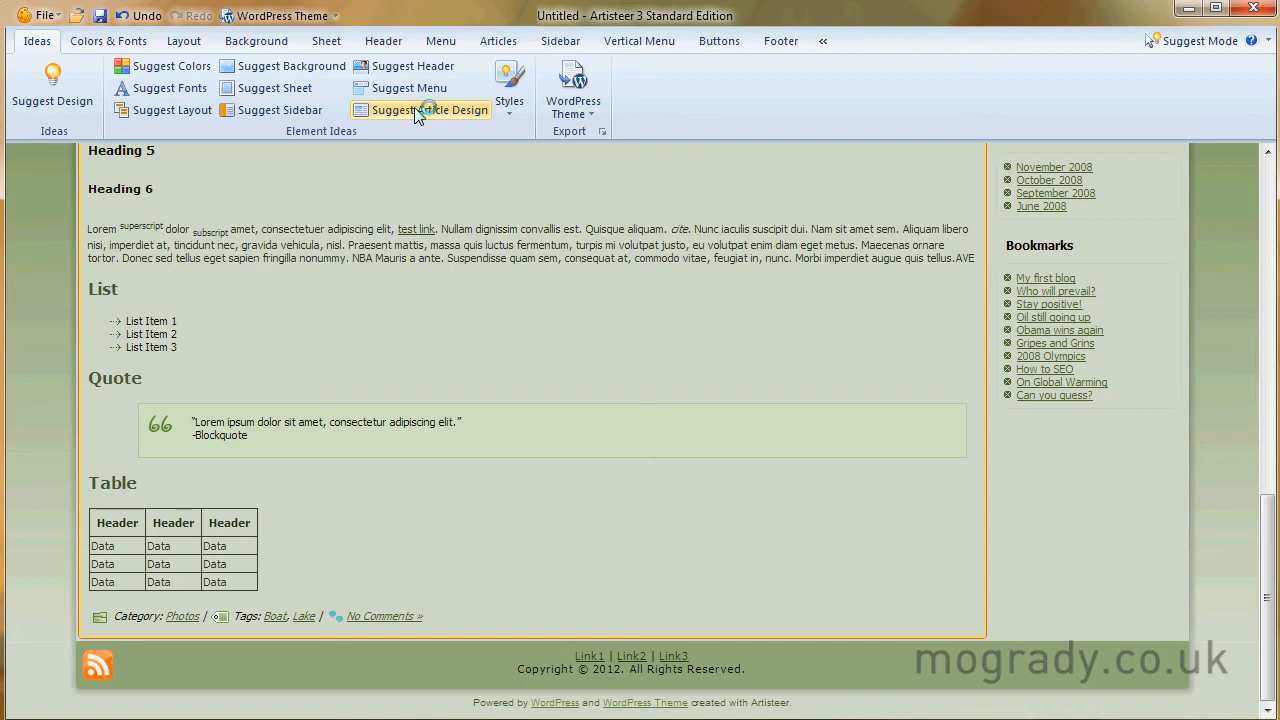
left_click(420, 110)
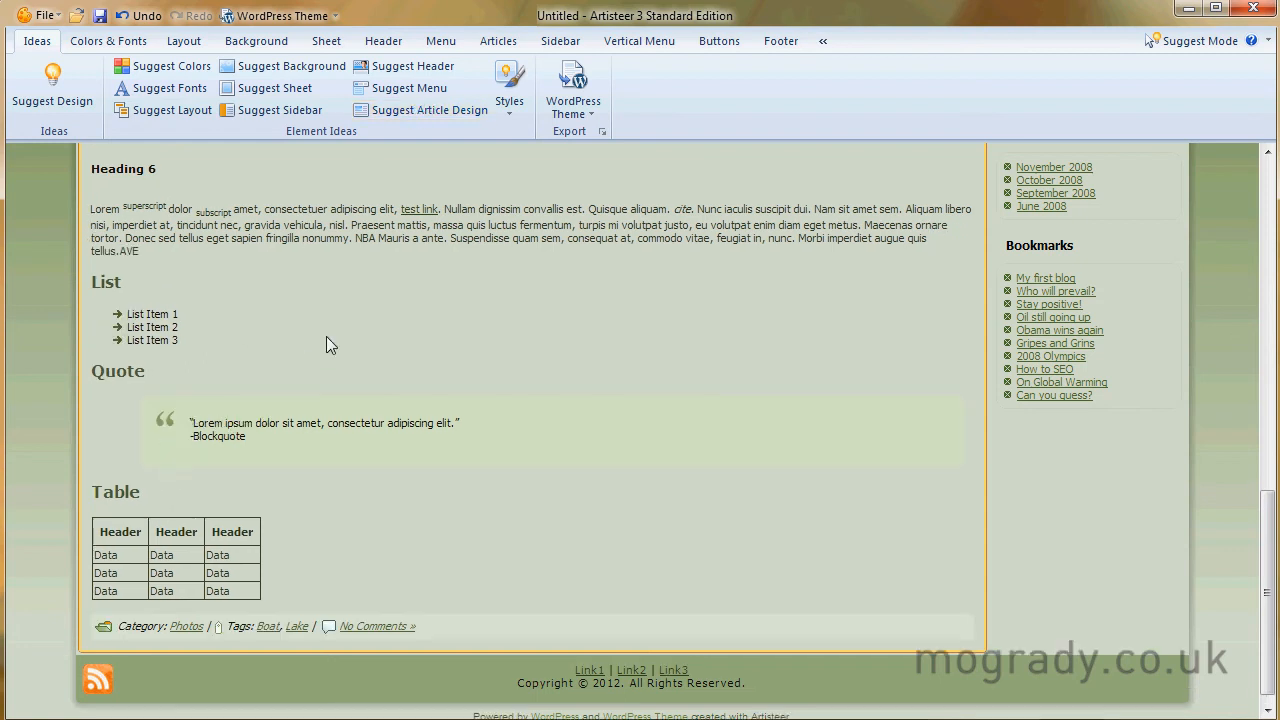
mouse_move(430, 110)
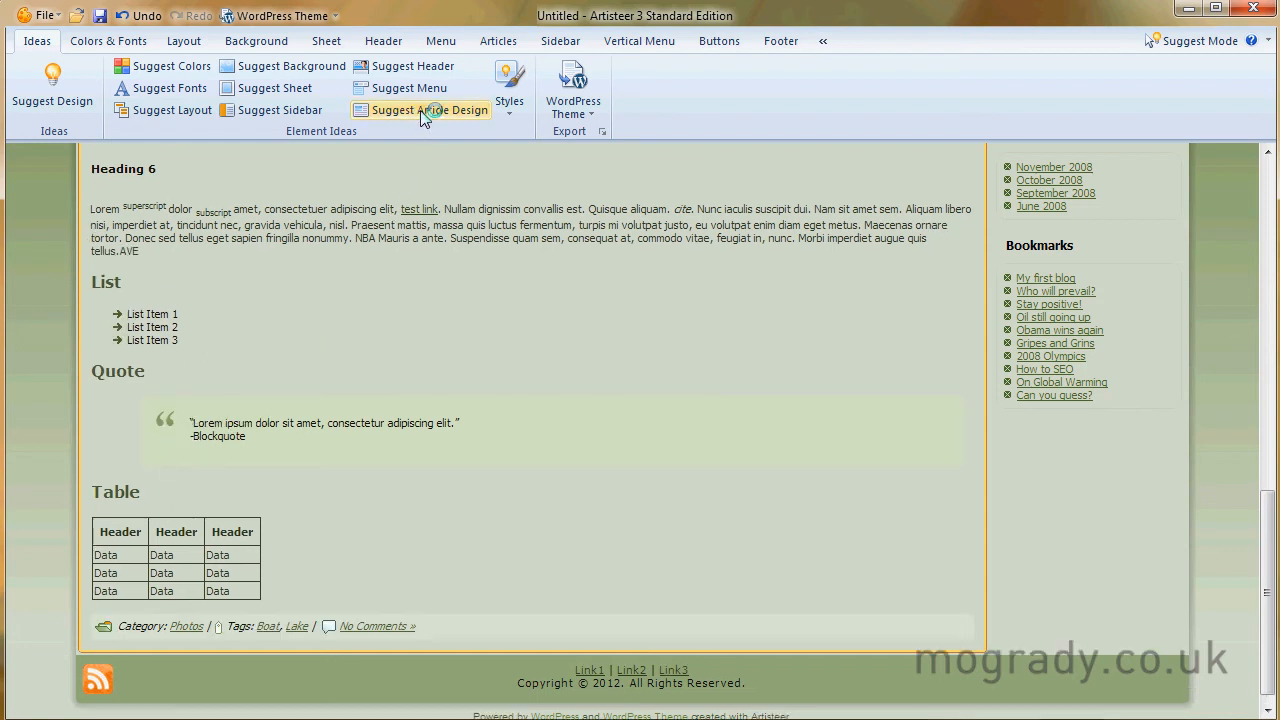
left_click(438, 110)
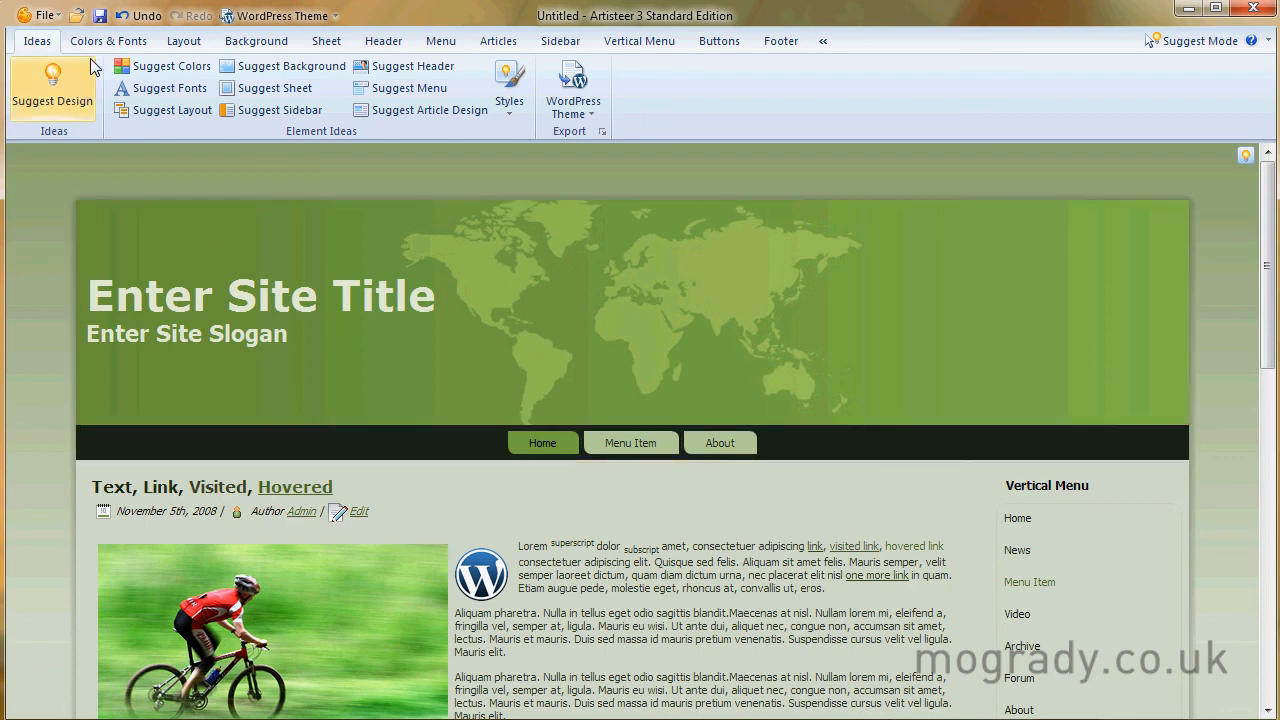
mouse_move(108, 41)
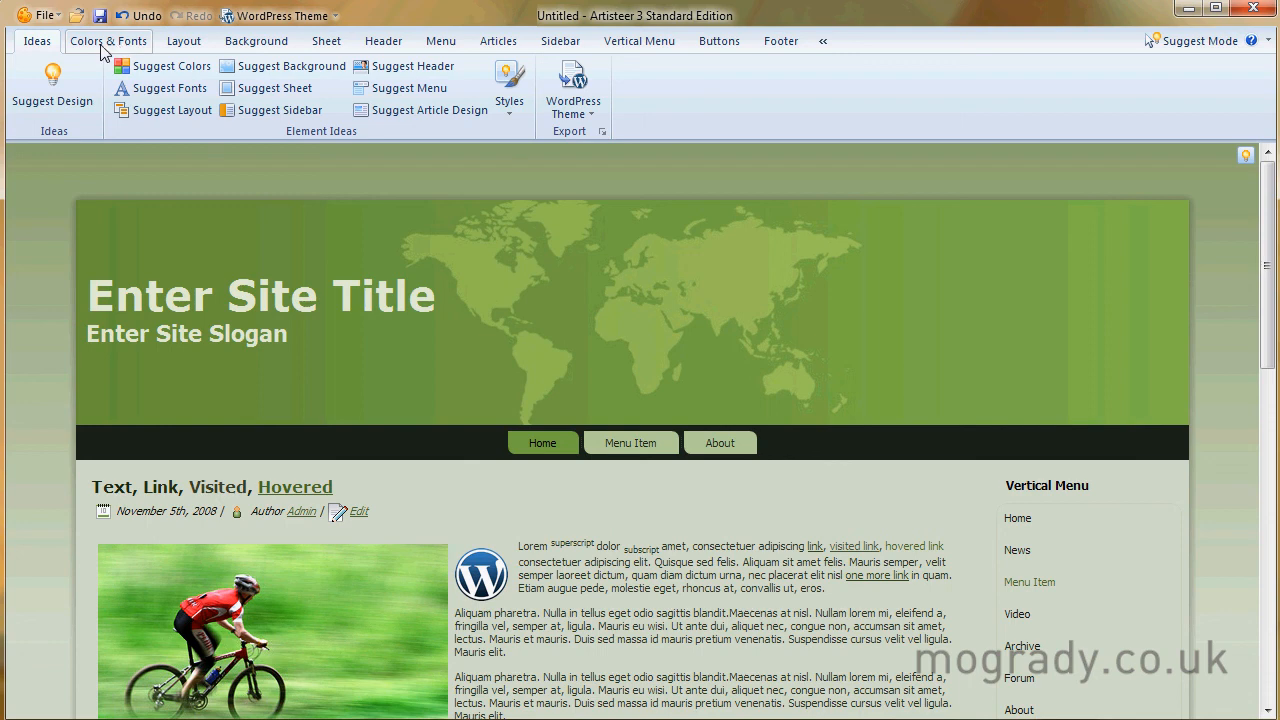
mouse_move(122, 63)
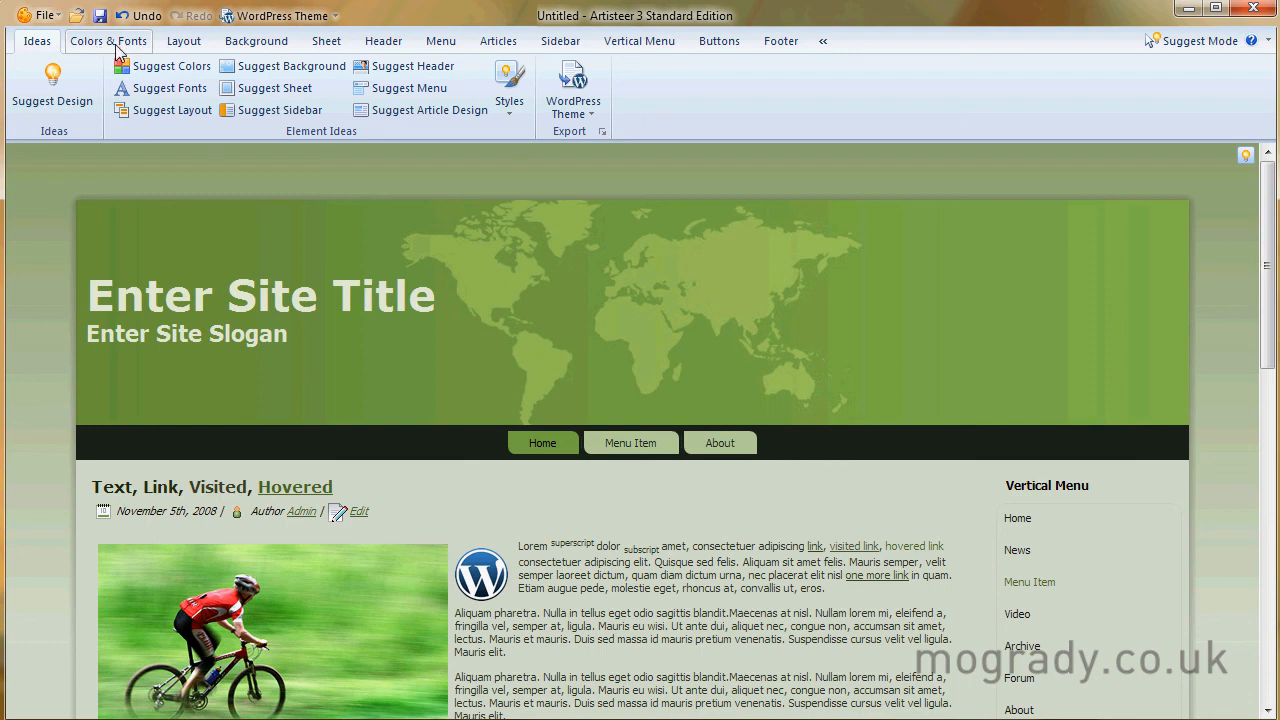